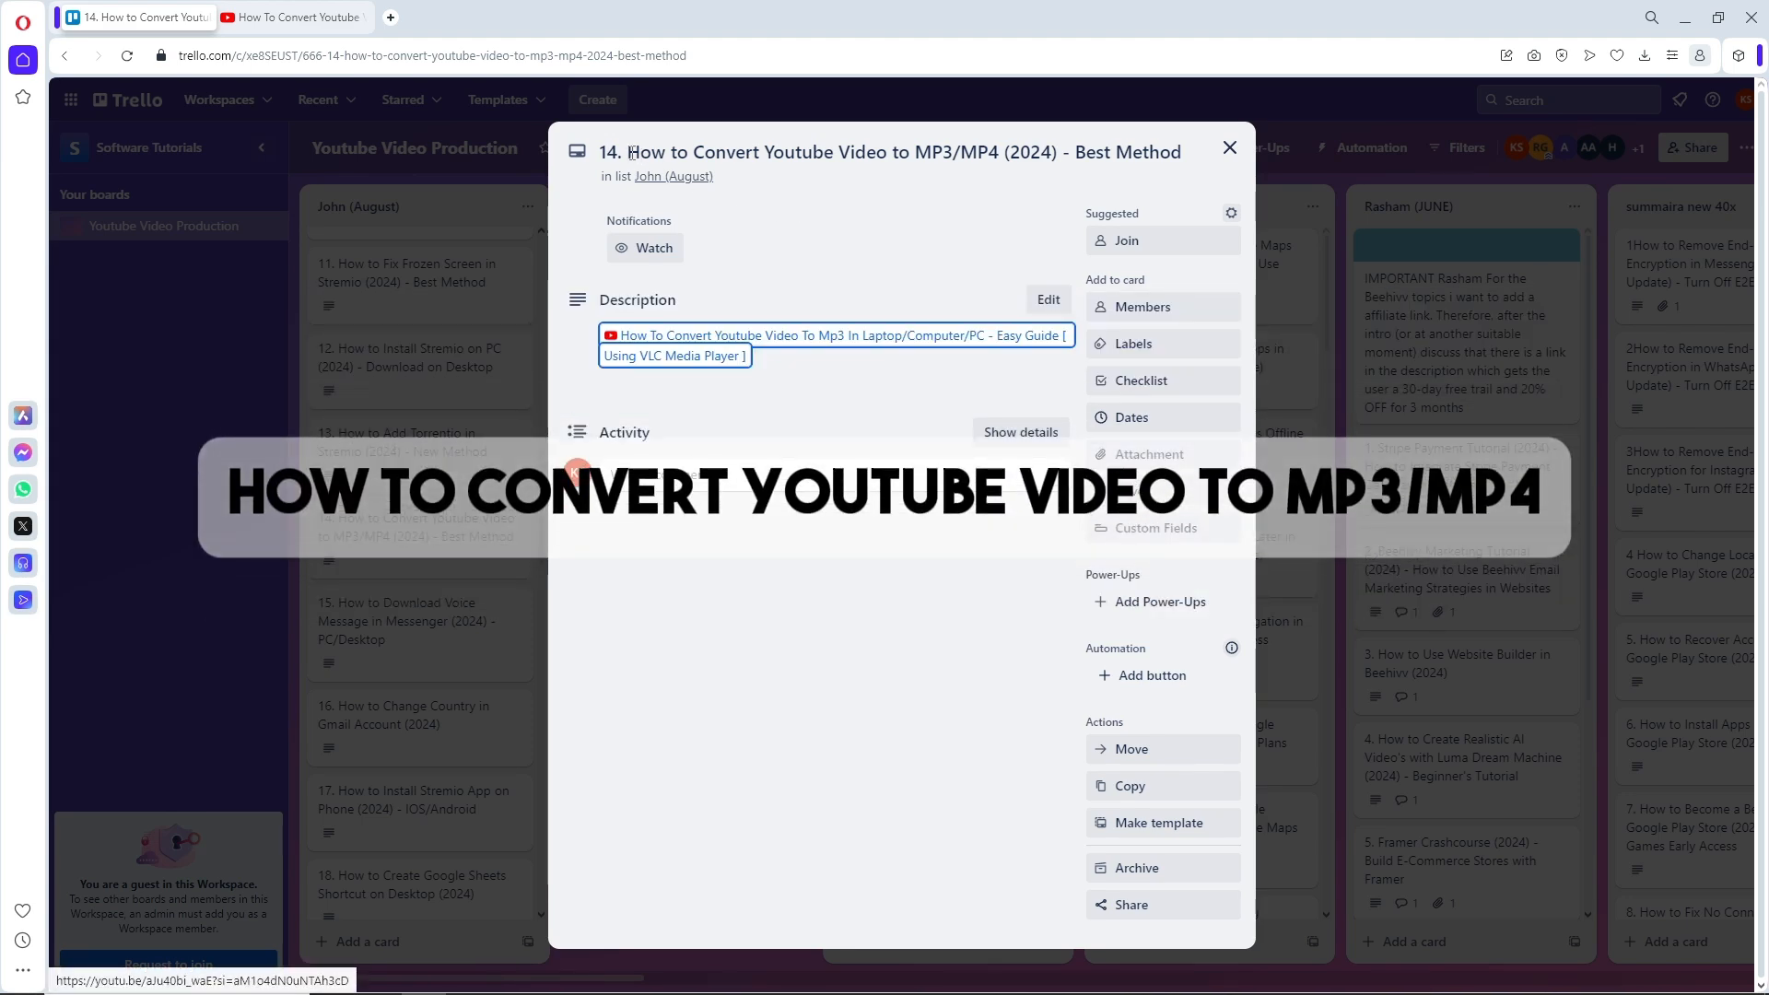
# Step: Reach the channel's YouTube Studio dashboard from the account menu
pyautogui.click(293, 16)
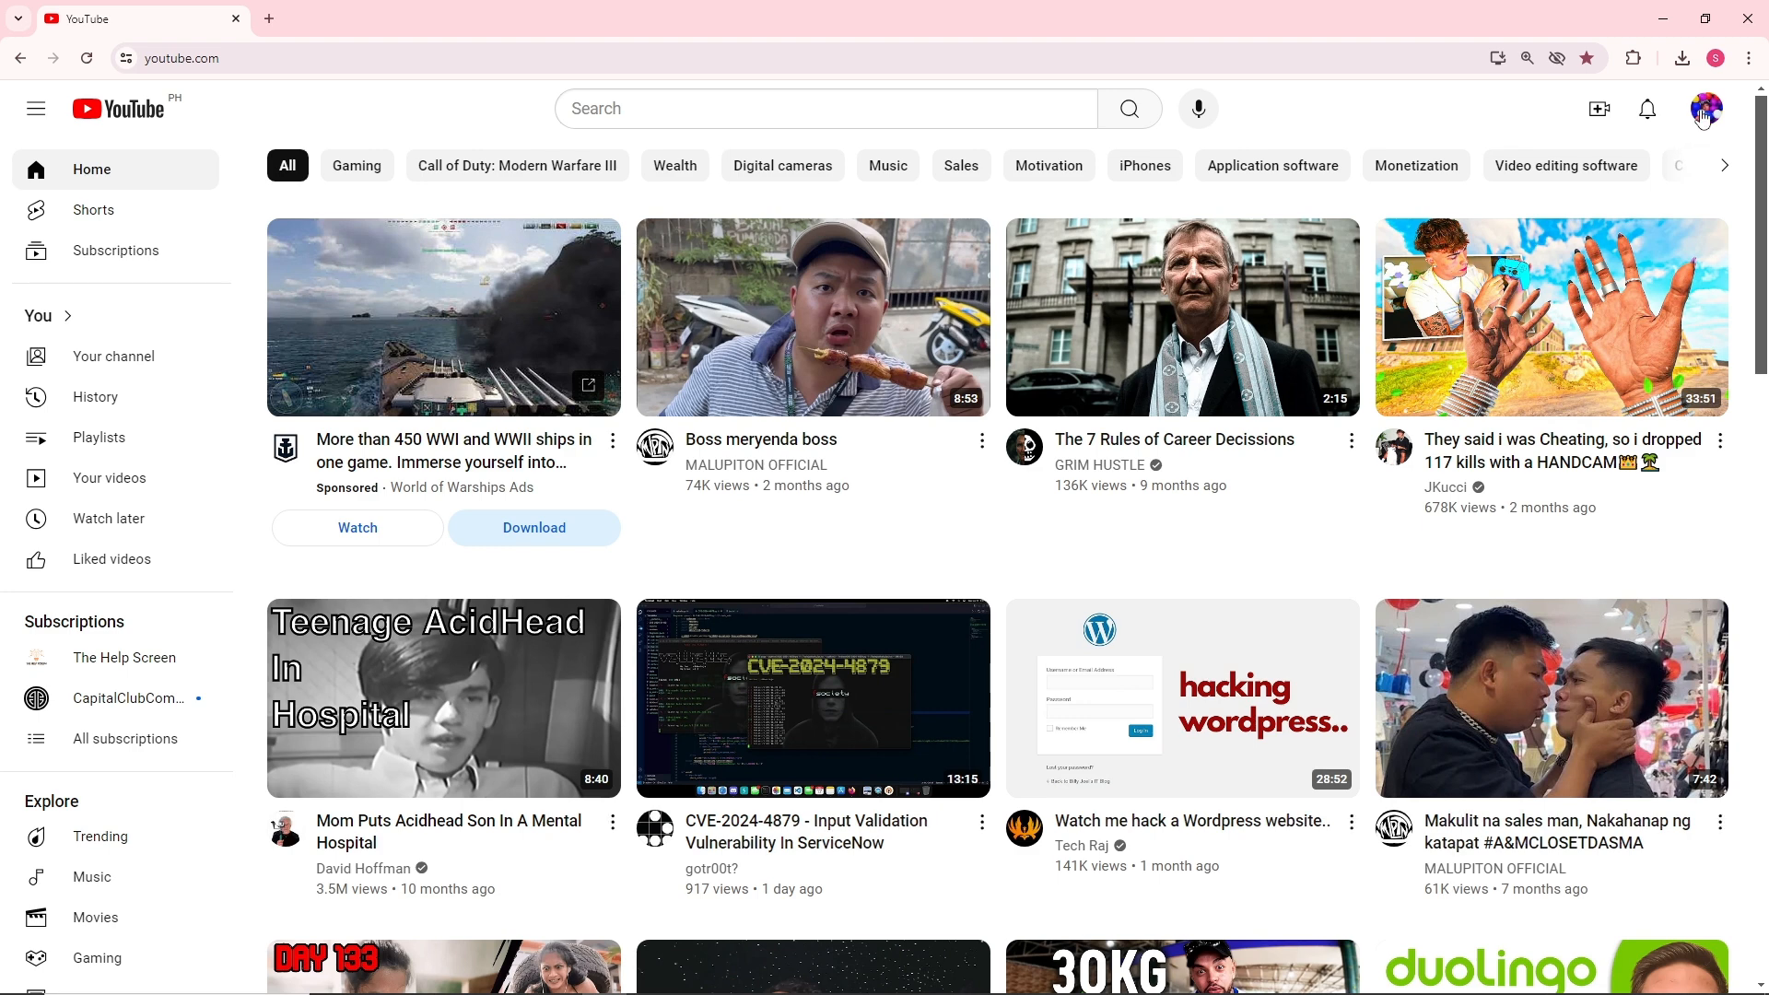
pyautogui.click(1710, 108)
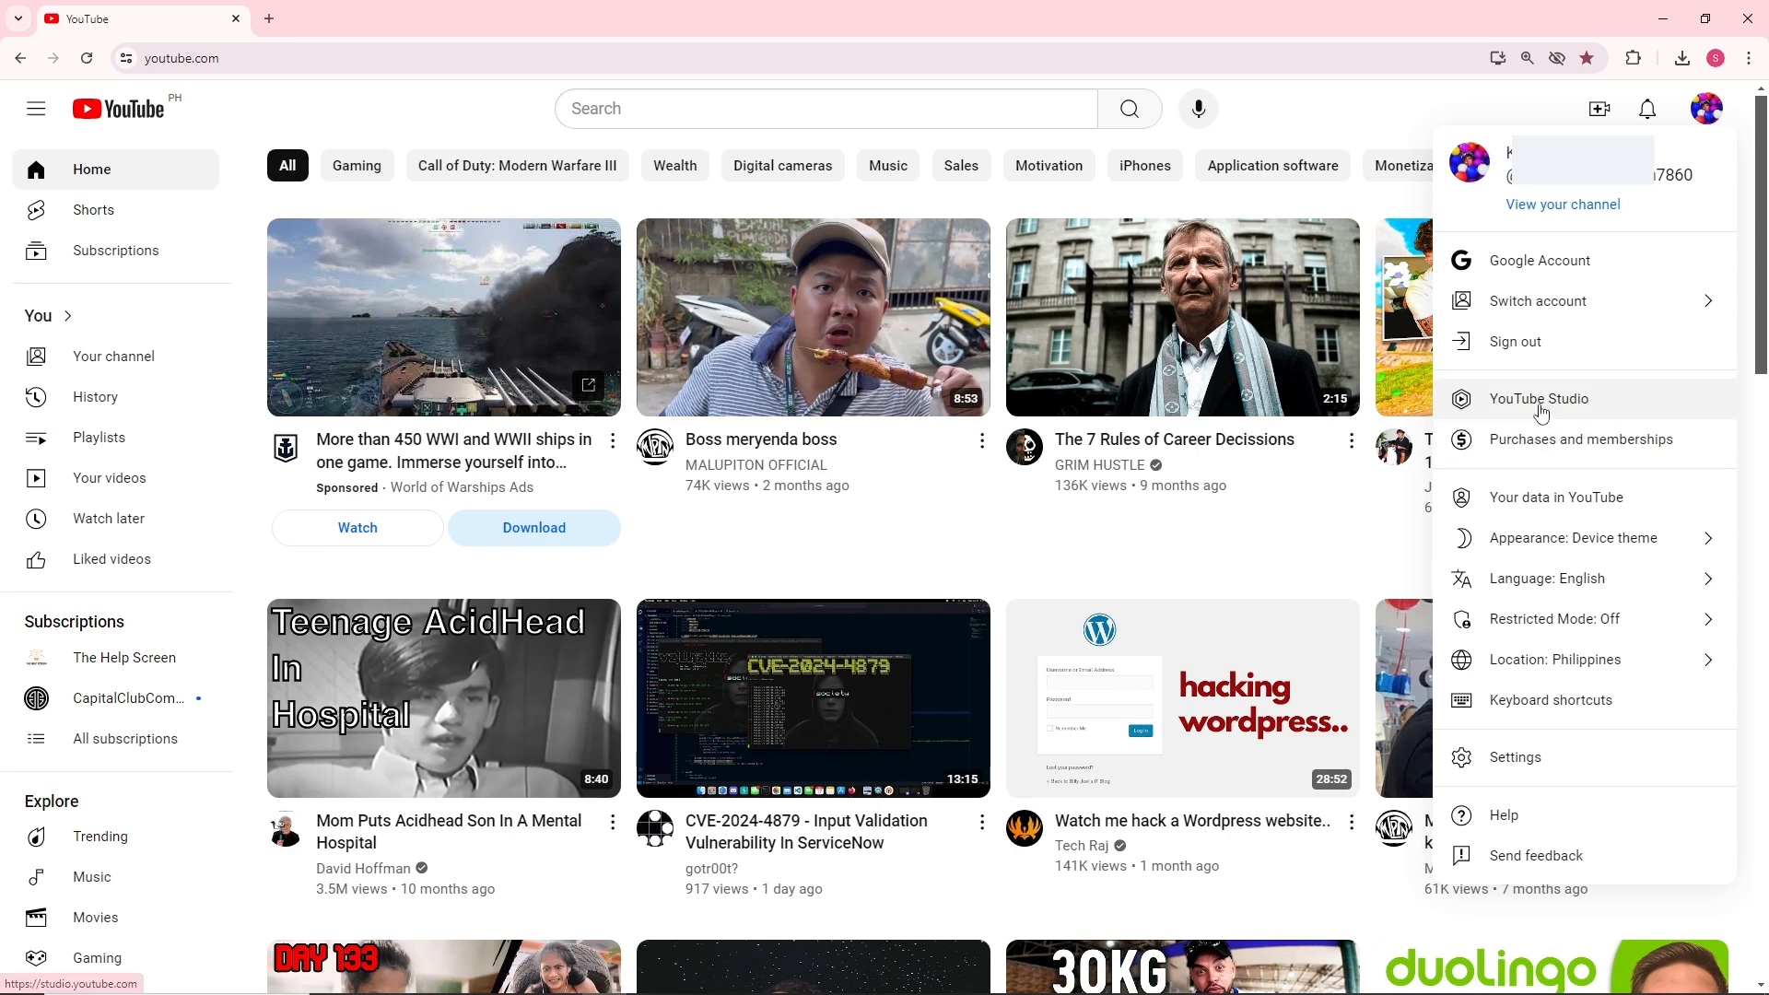
pyautogui.click(1537, 398)
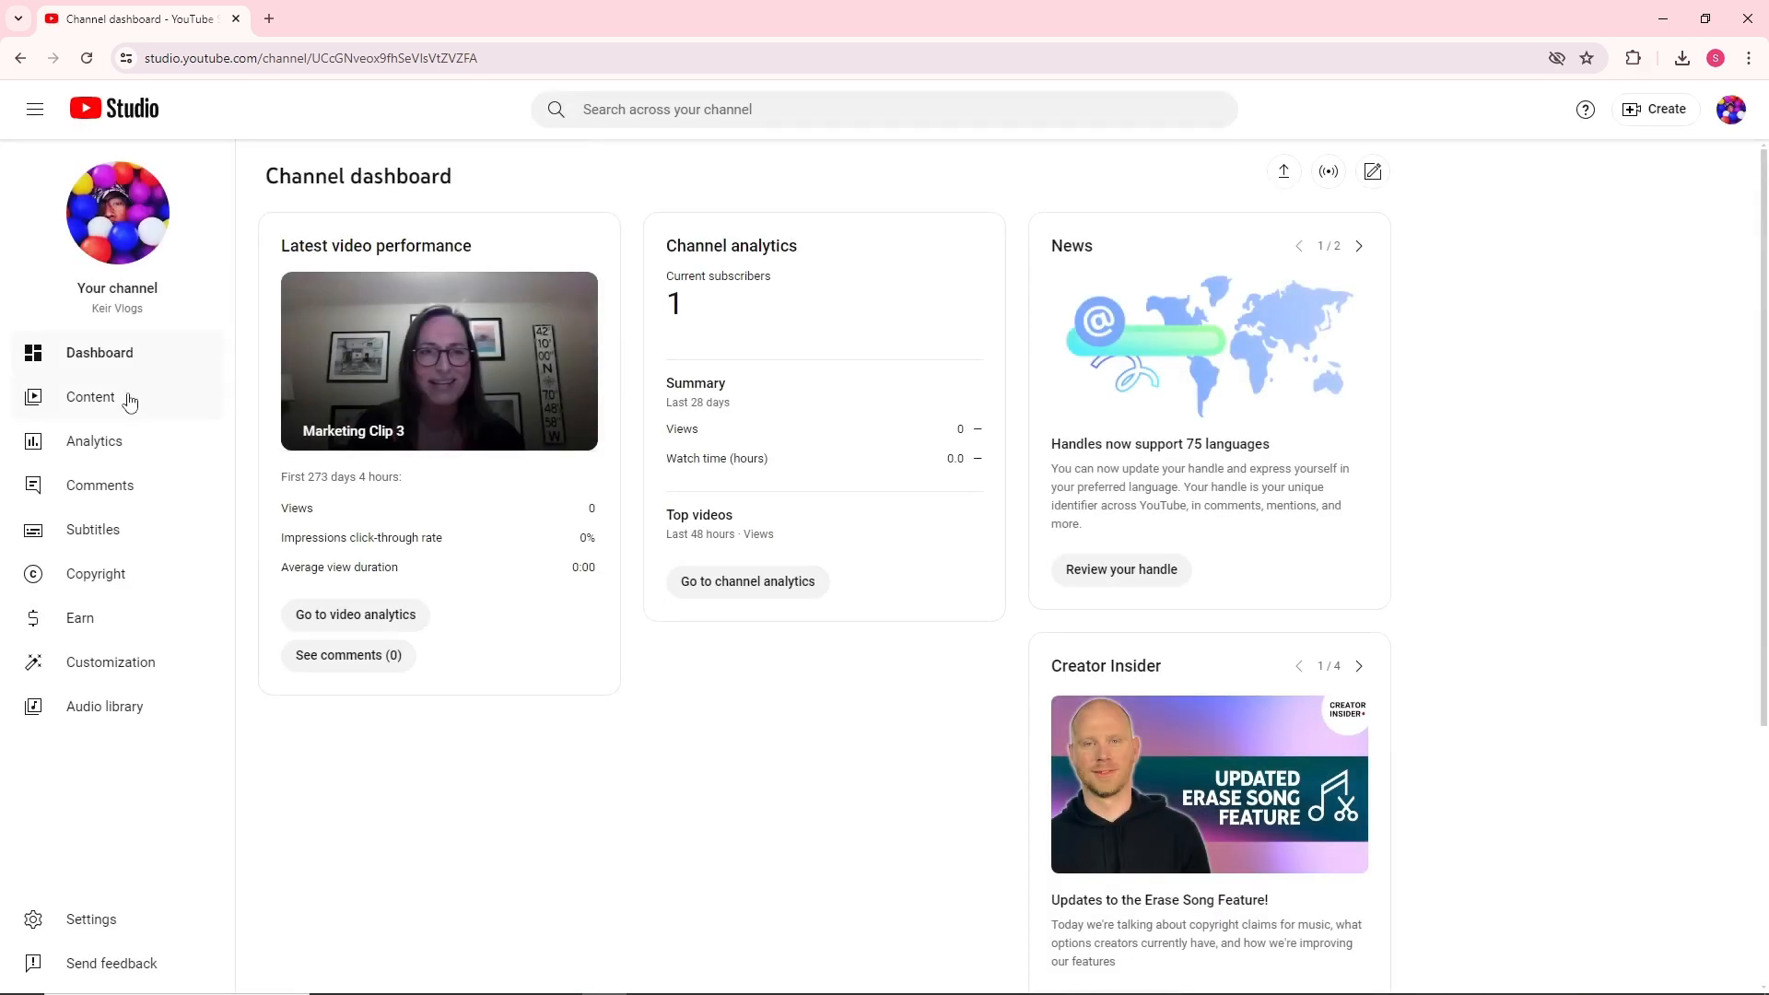
# Step: Download the first video in the Content list, then launch VLC from Windows search
pyautogui.click(91, 398)
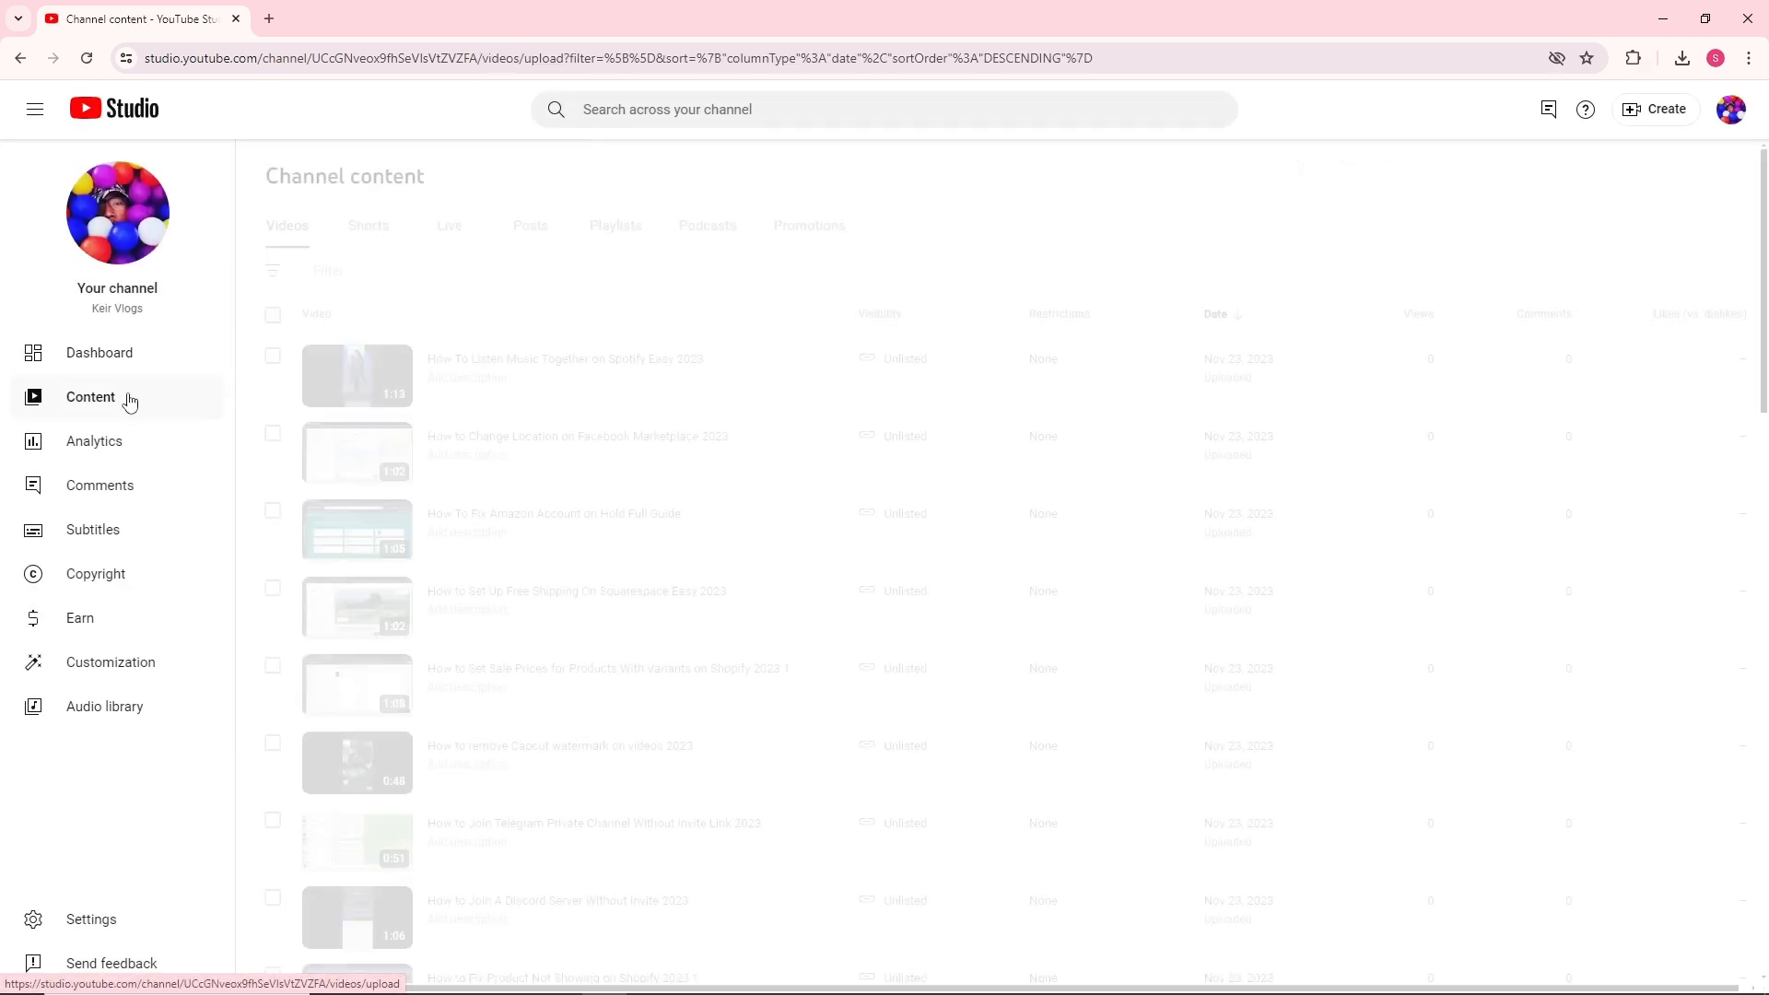
pyautogui.moveTo(616, 390)
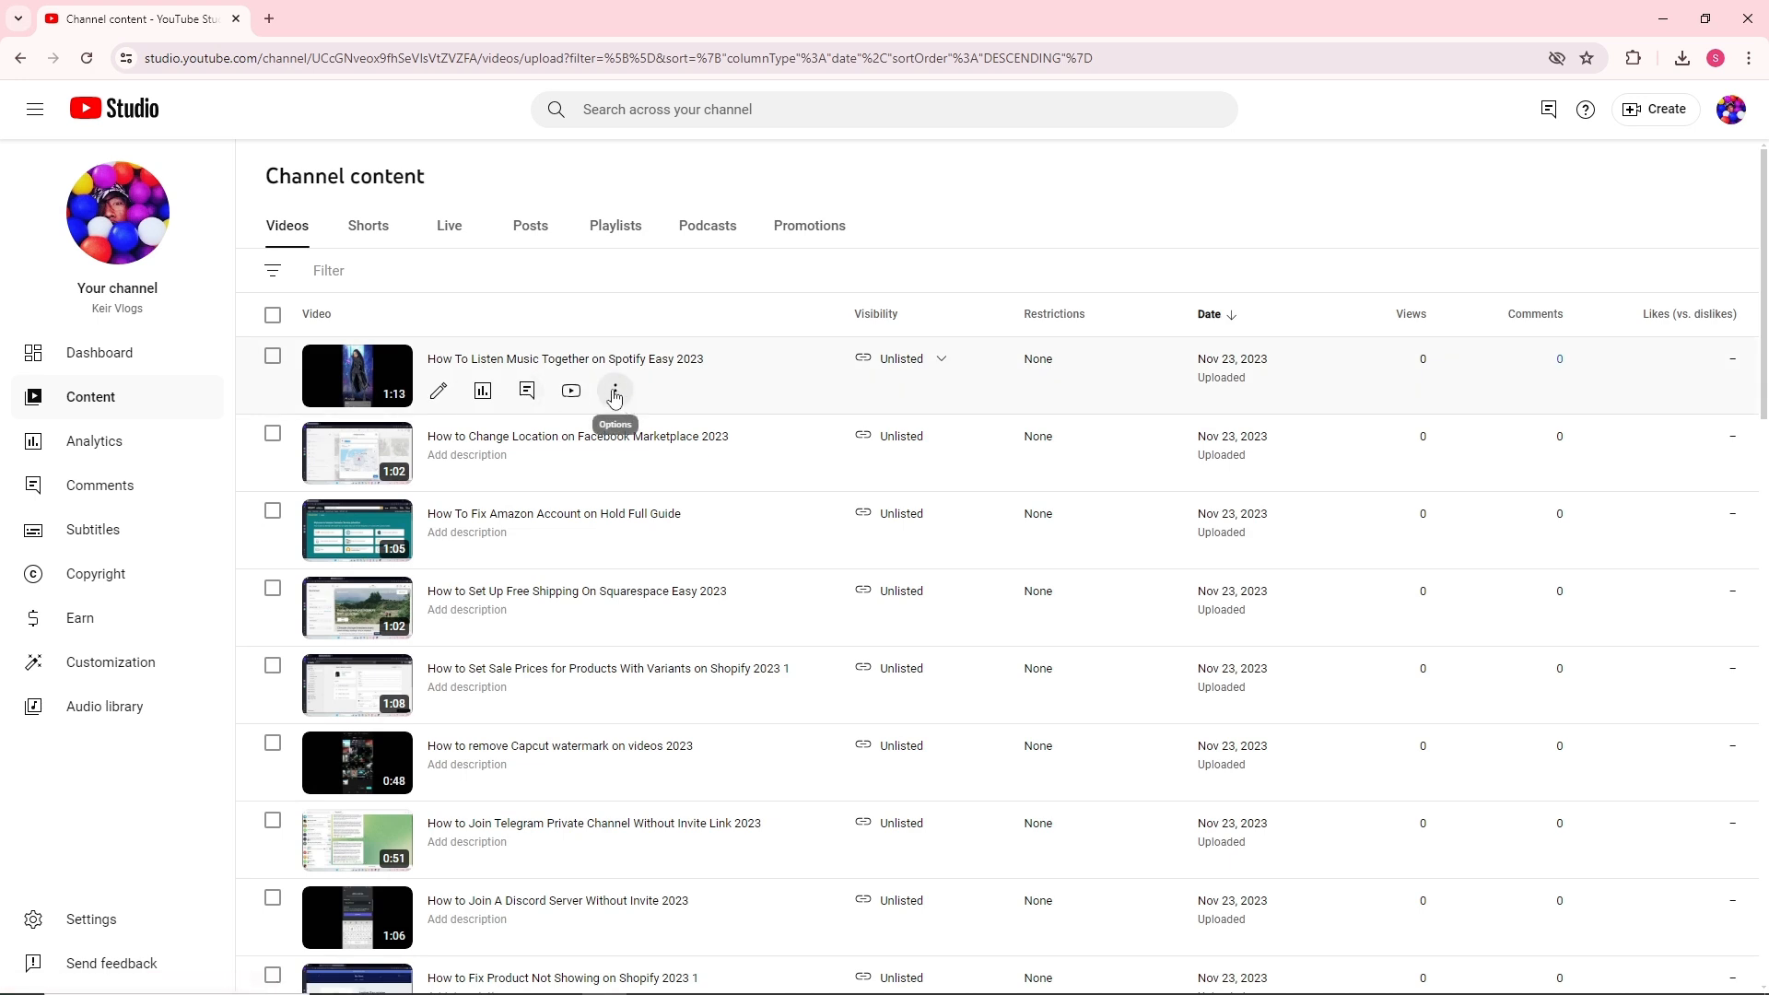
pyautogui.click(613, 391)
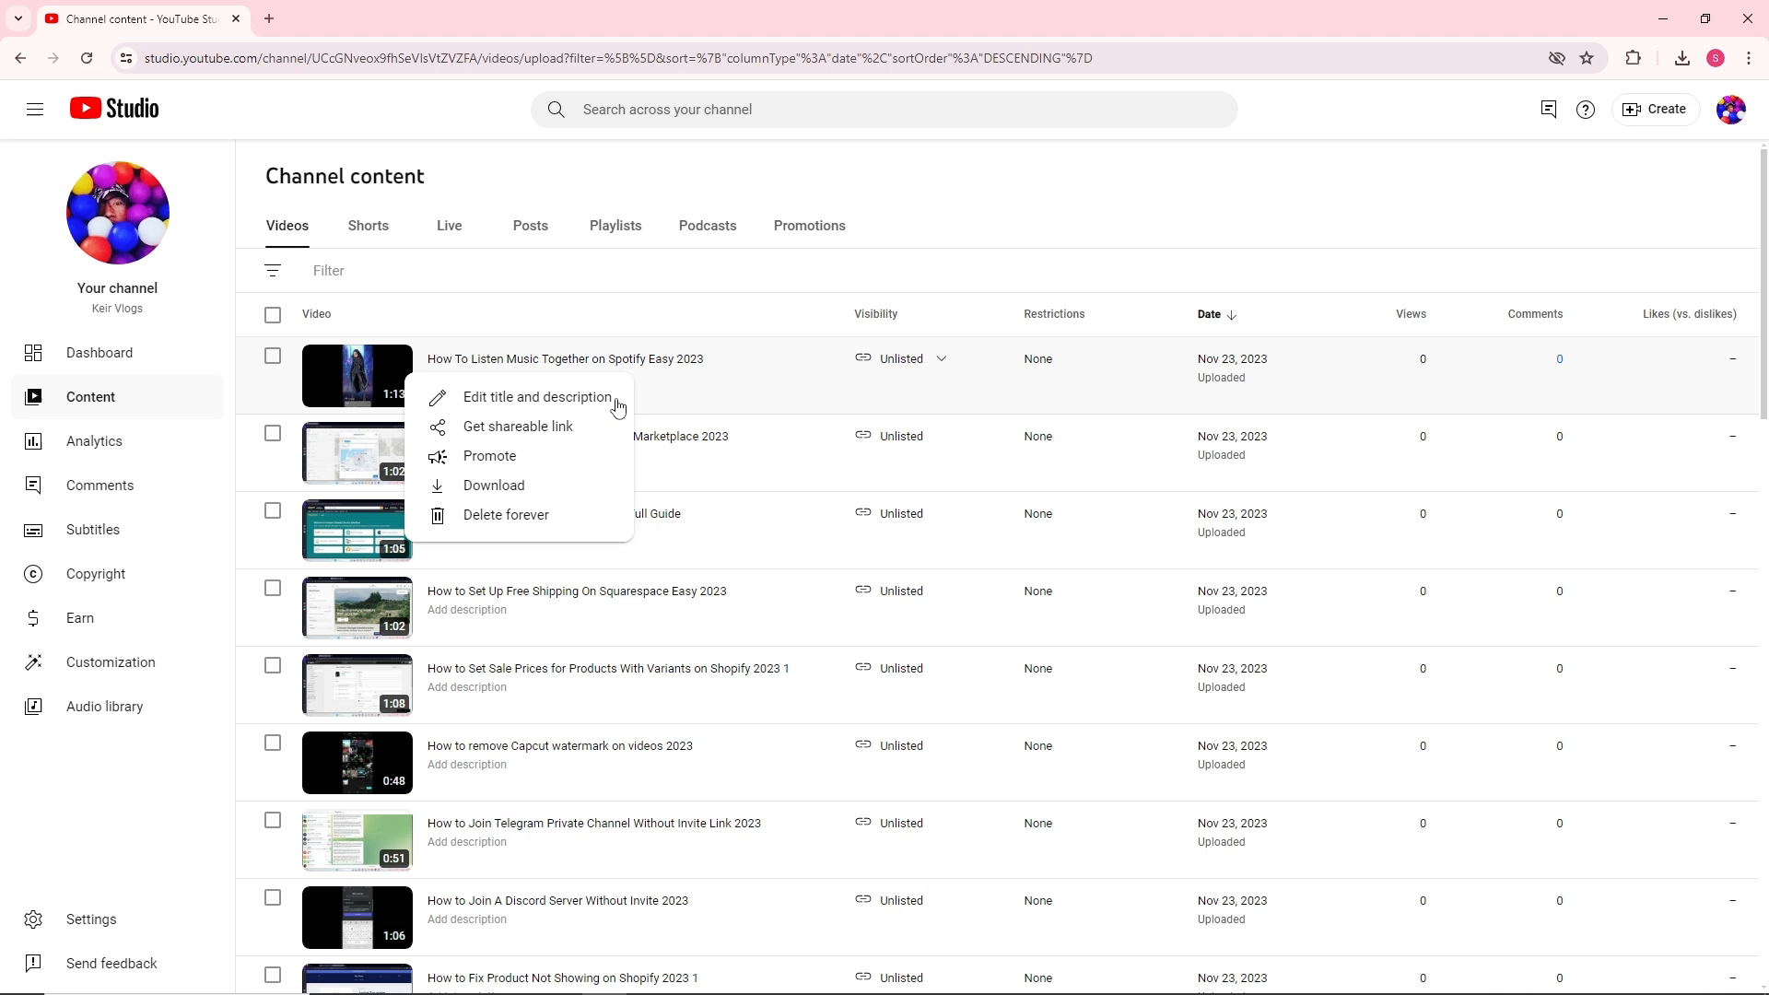
pyautogui.moveTo(494, 484)
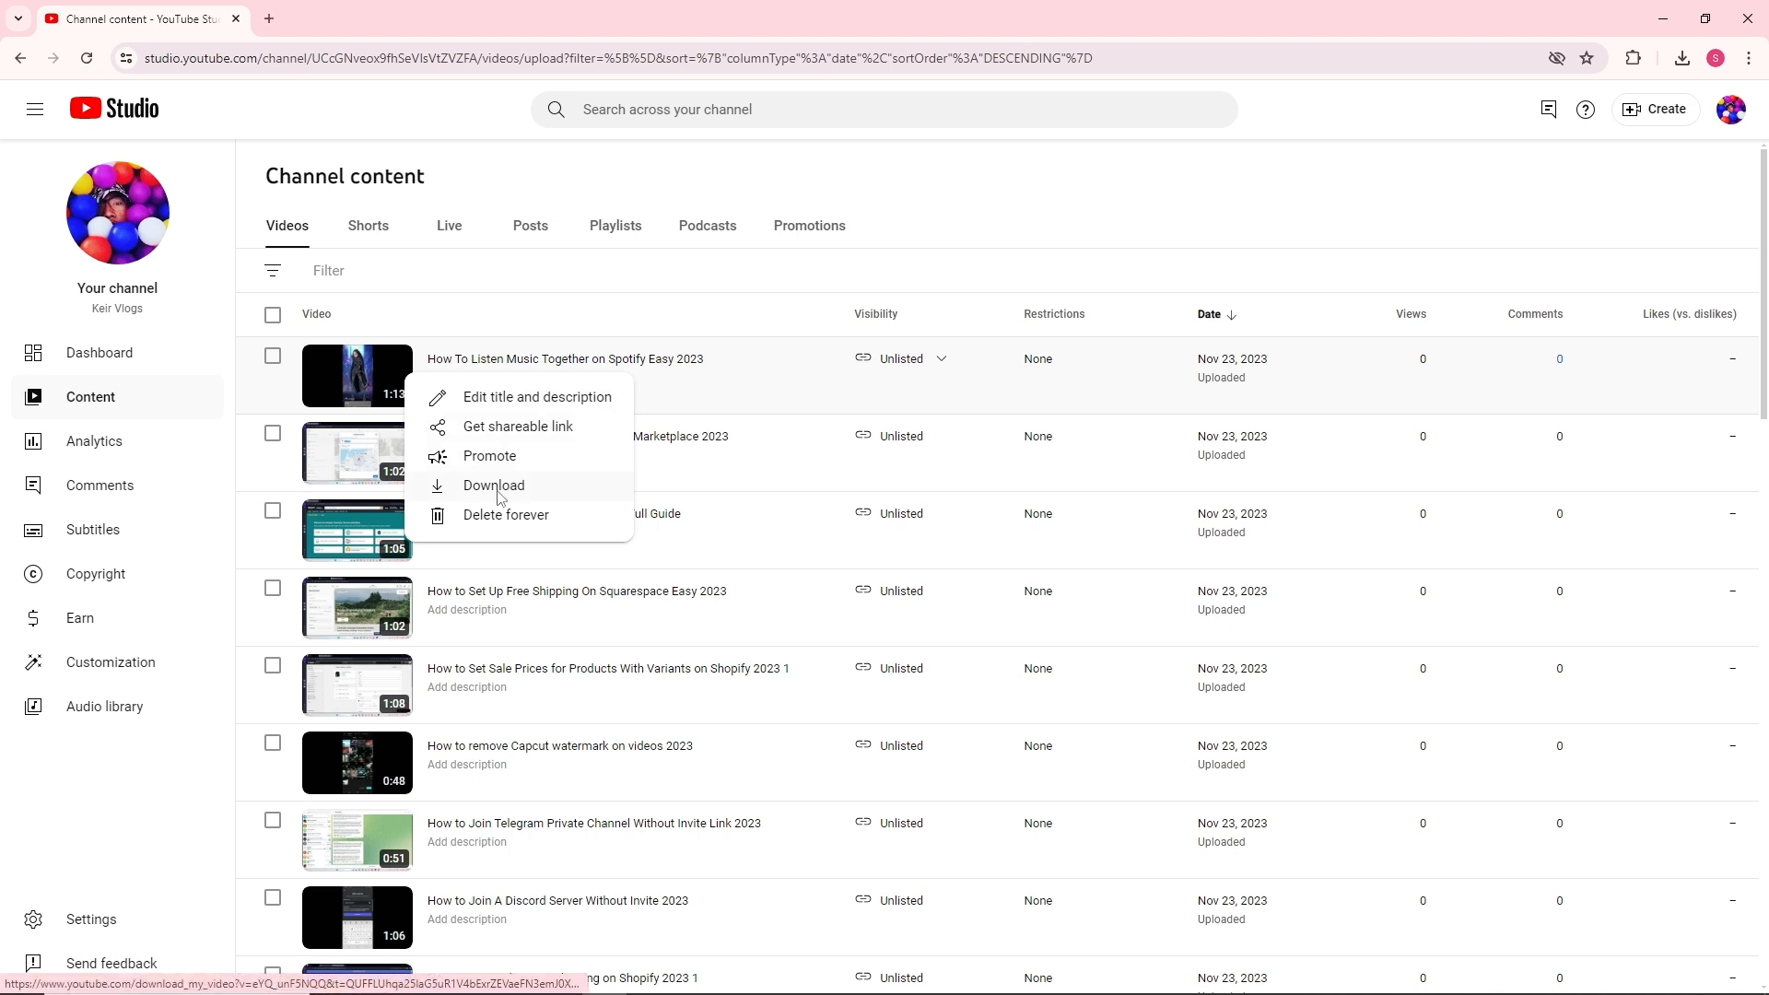
pyautogui.click(494, 484)
pyautogui.write('vlc')
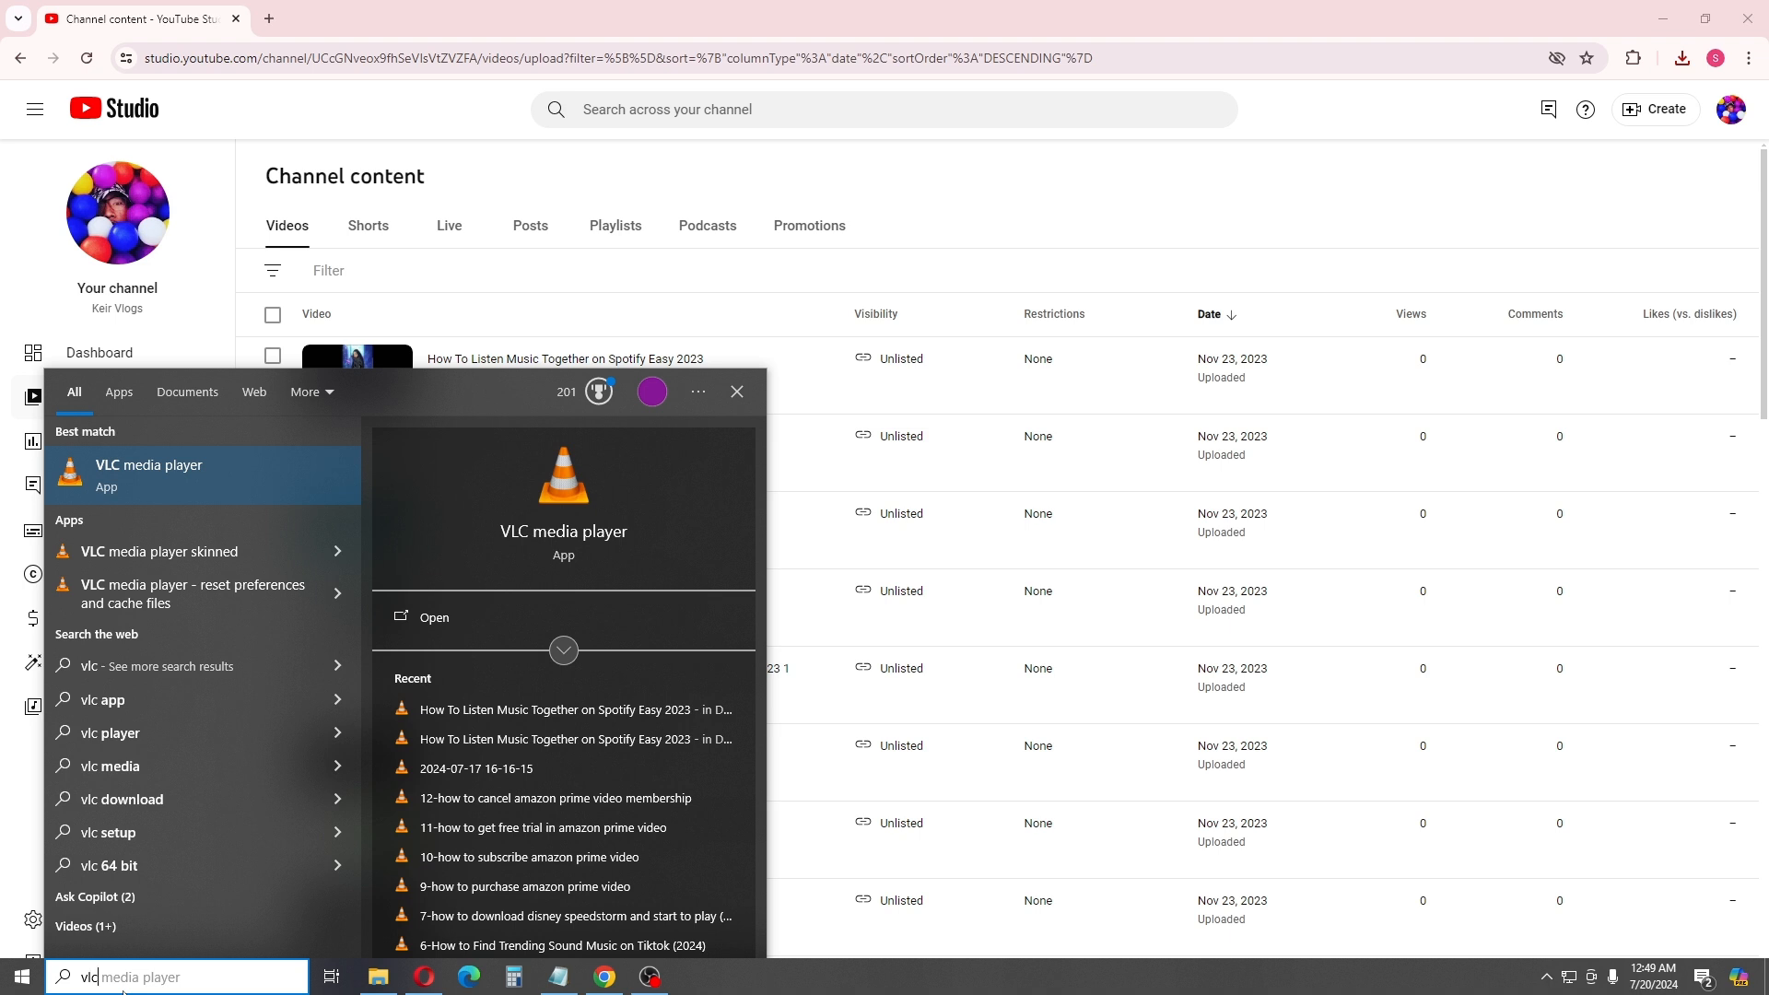
pyautogui.click(148, 464)
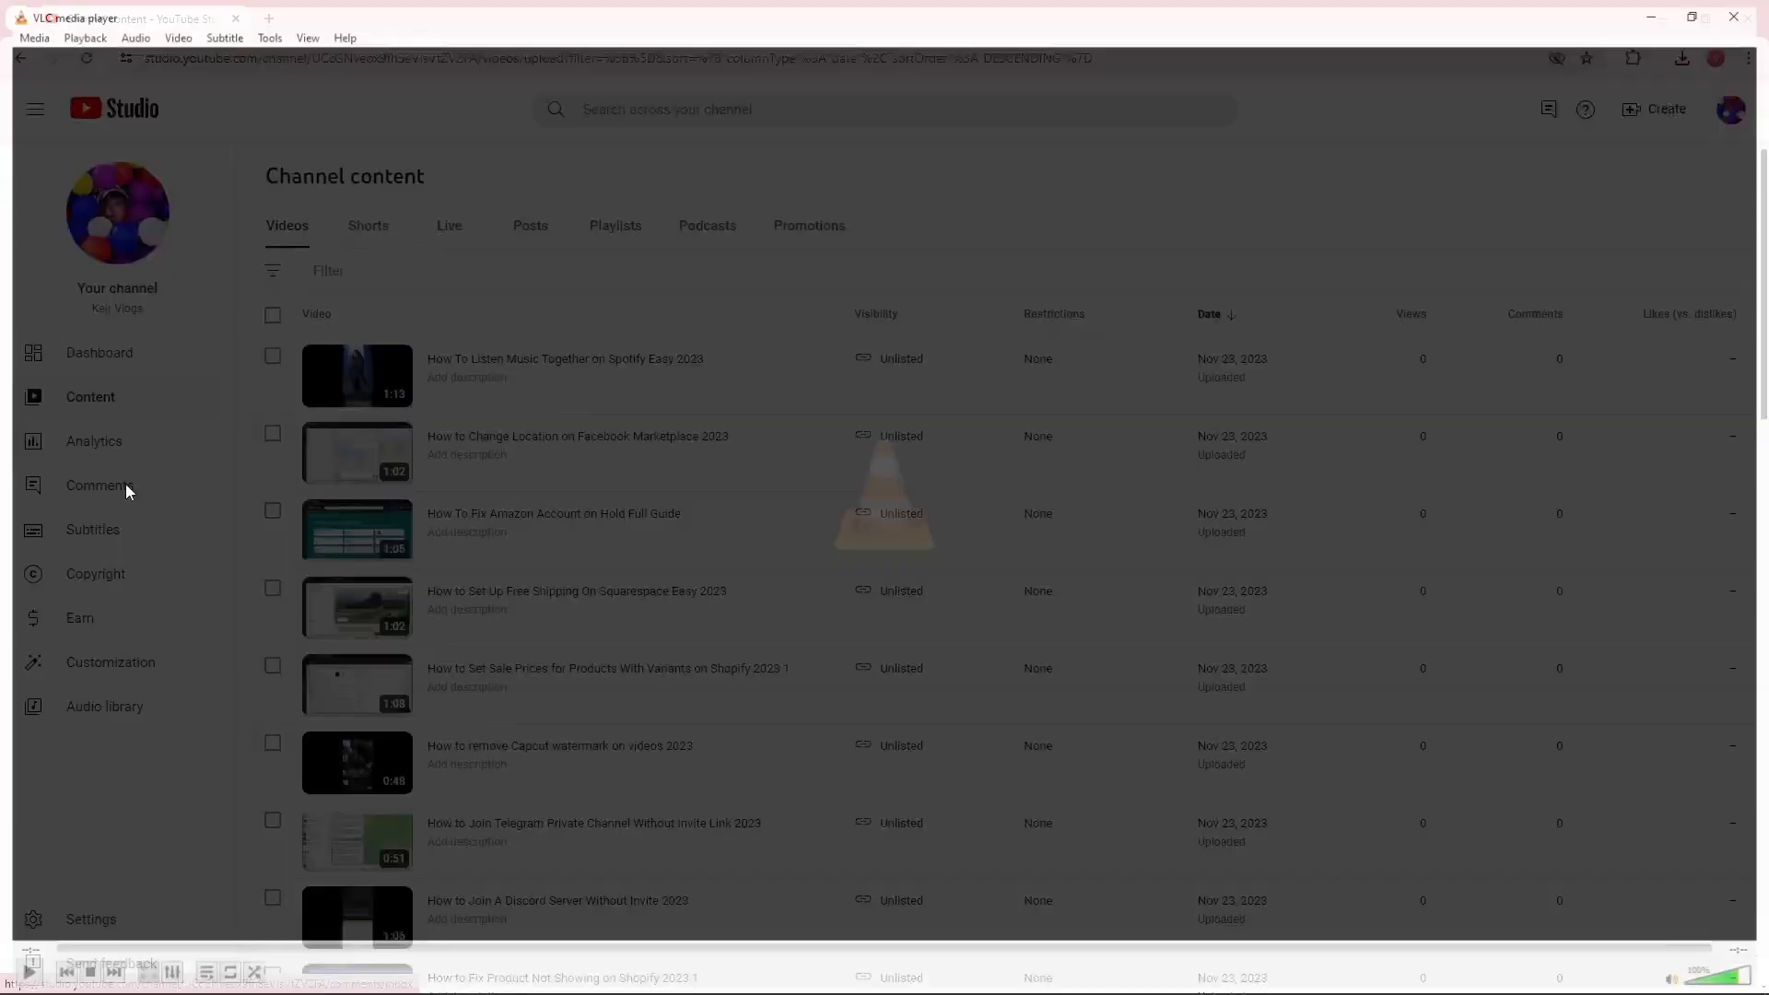
# Step: Add the newest downloaded MP4 from Downloads as the source via Media > Open Multiple Files
pyautogui.click(22, 31)
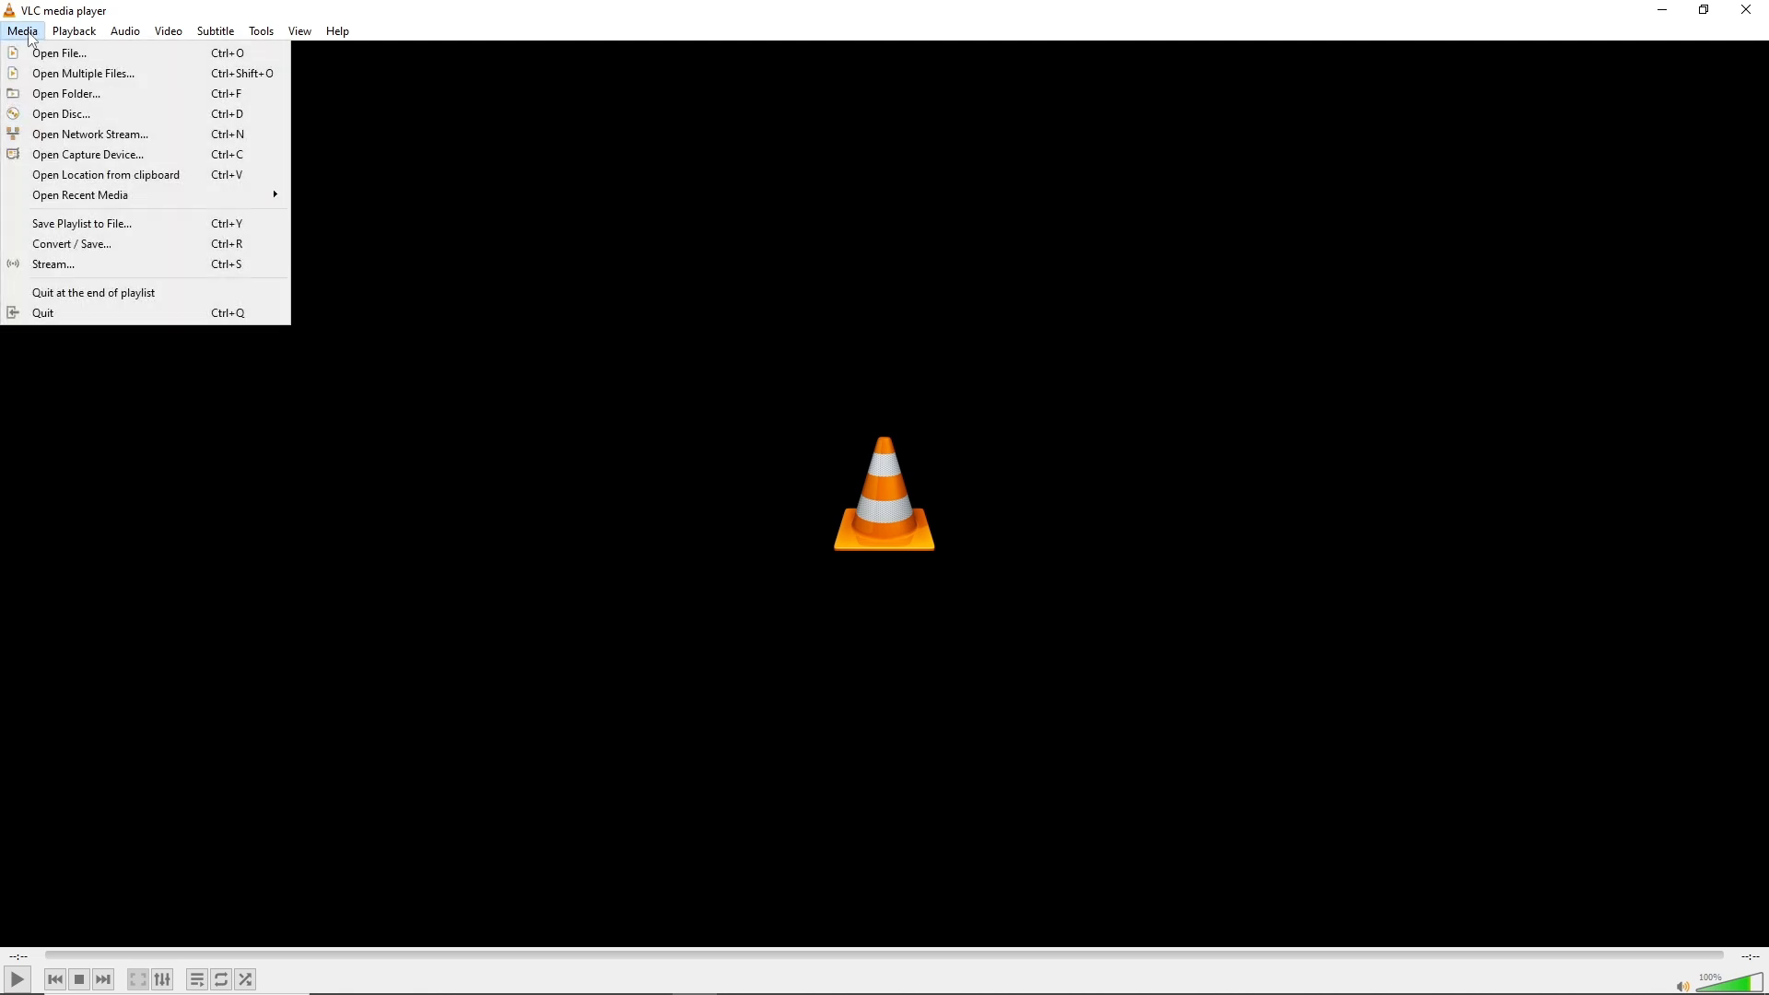
pyautogui.moveTo(59, 53)
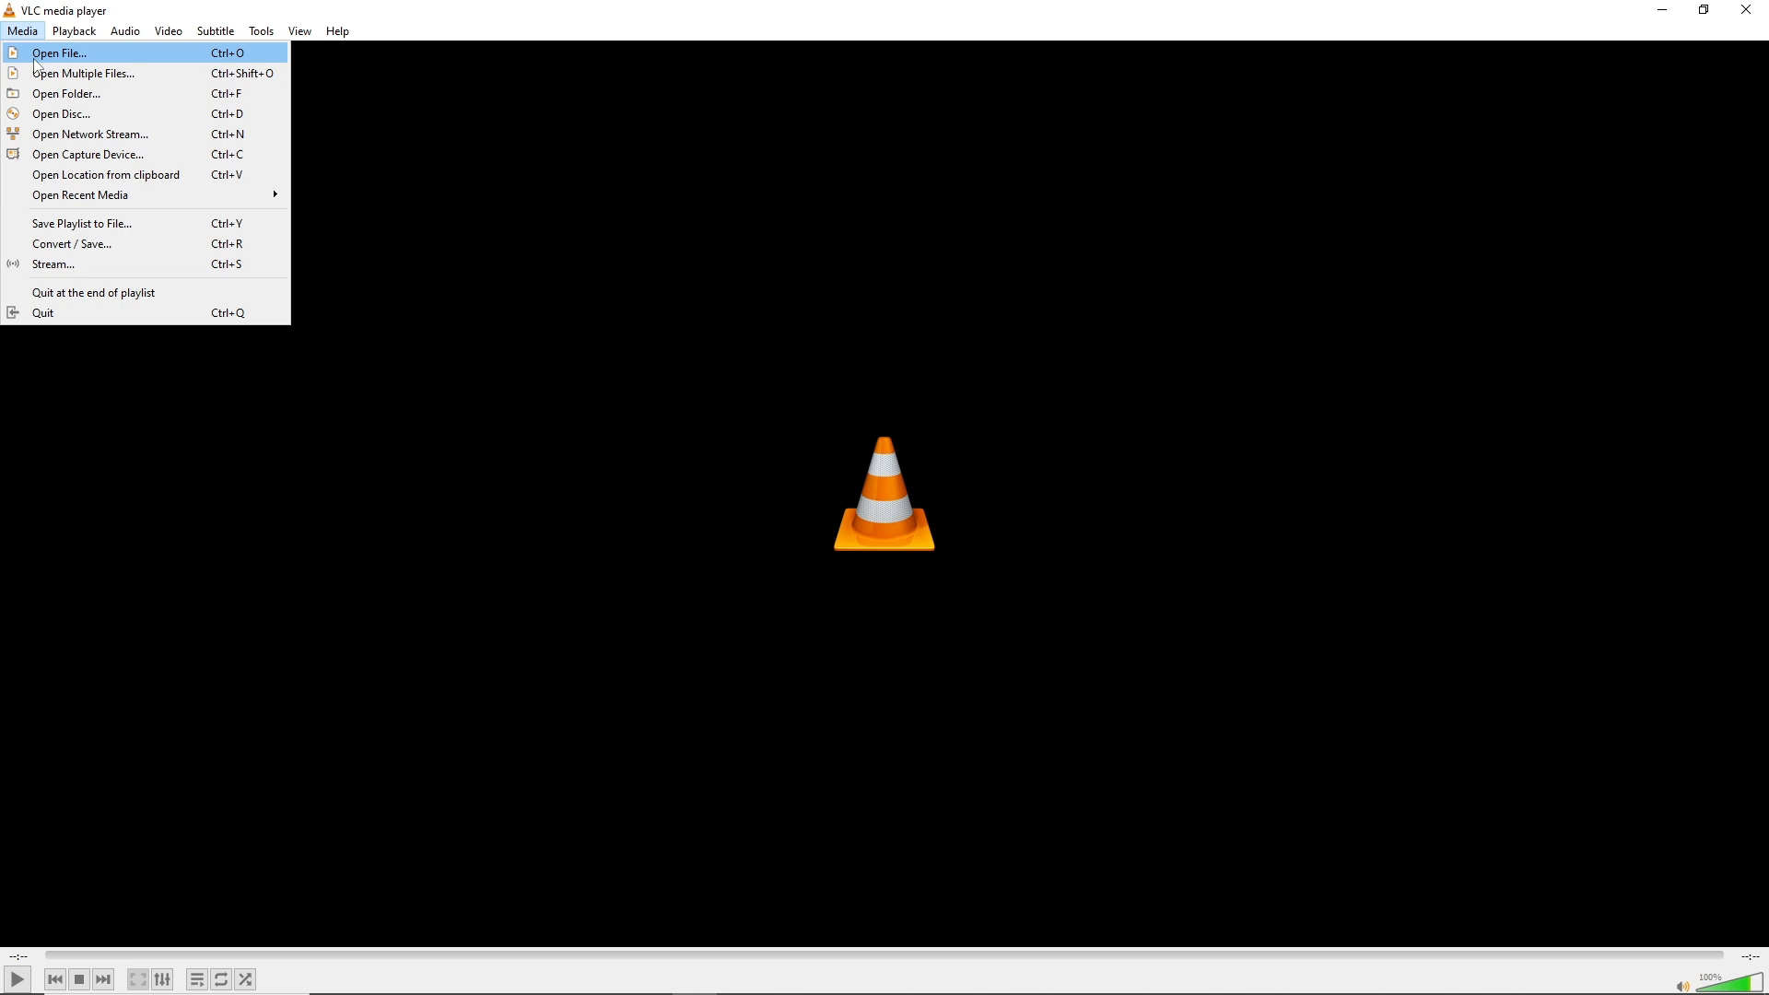
pyautogui.click(57, 52)
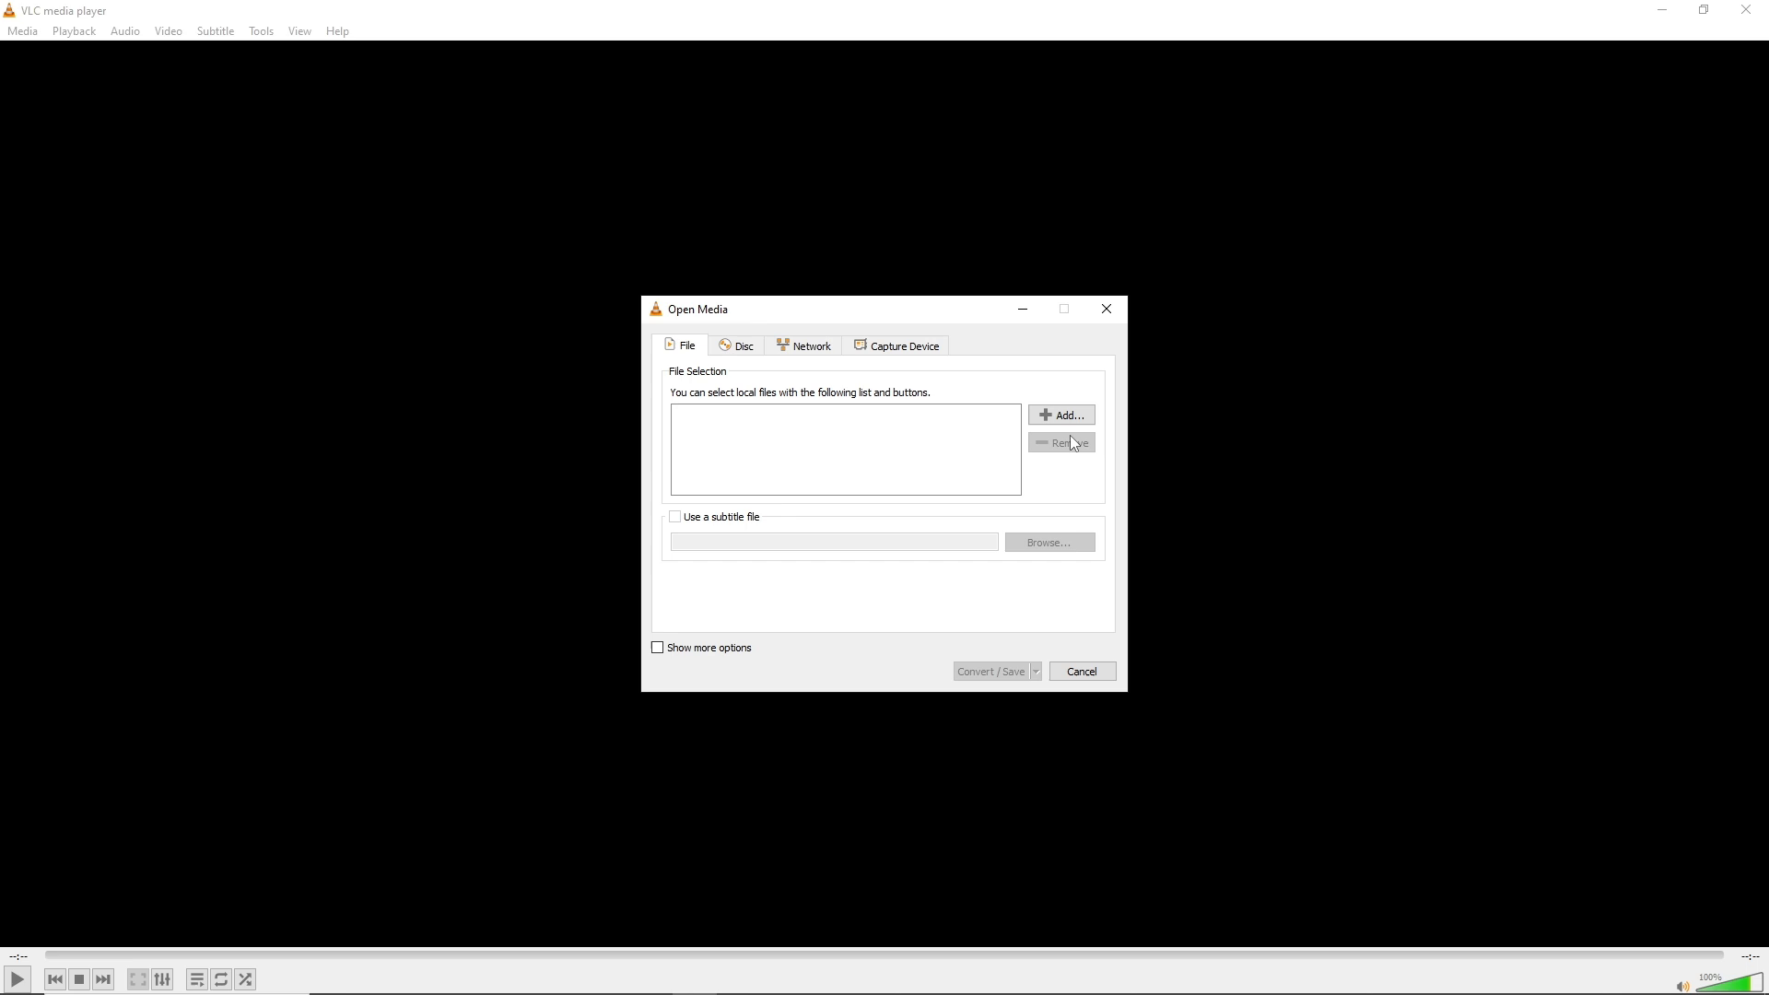
pyautogui.click(1060, 415)
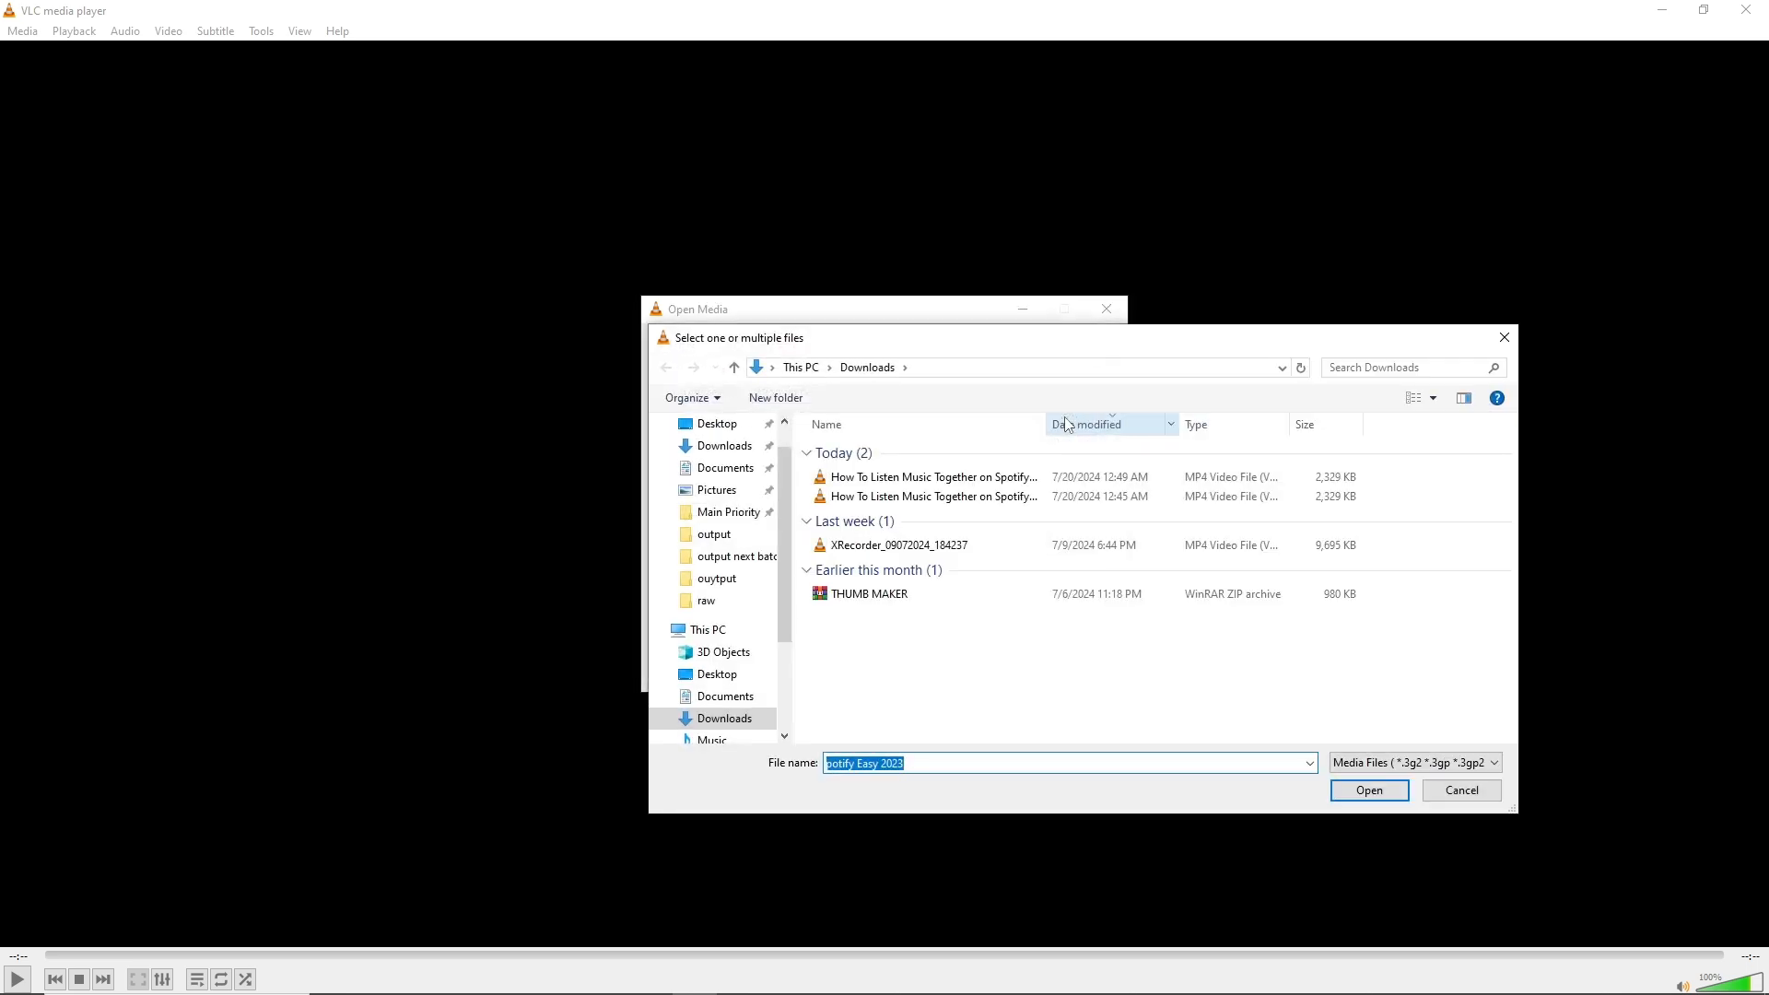
pyautogui.click(927, 475)
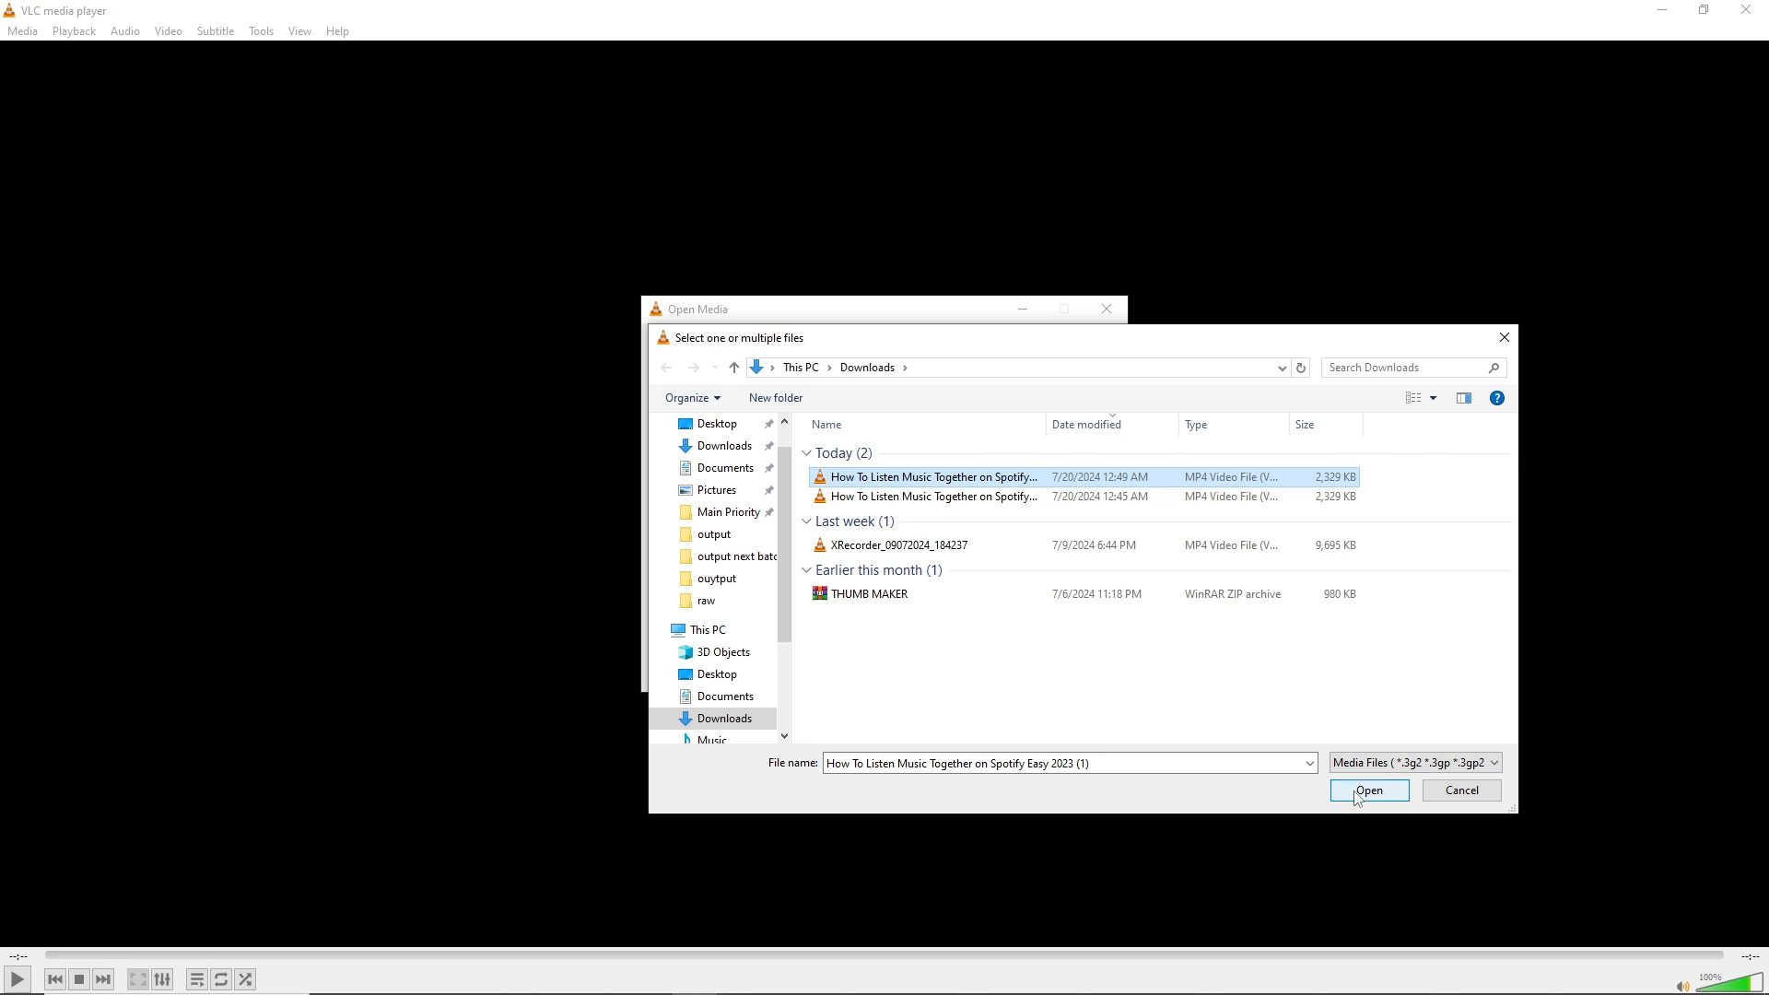
pyautogui.click(1367, 790)
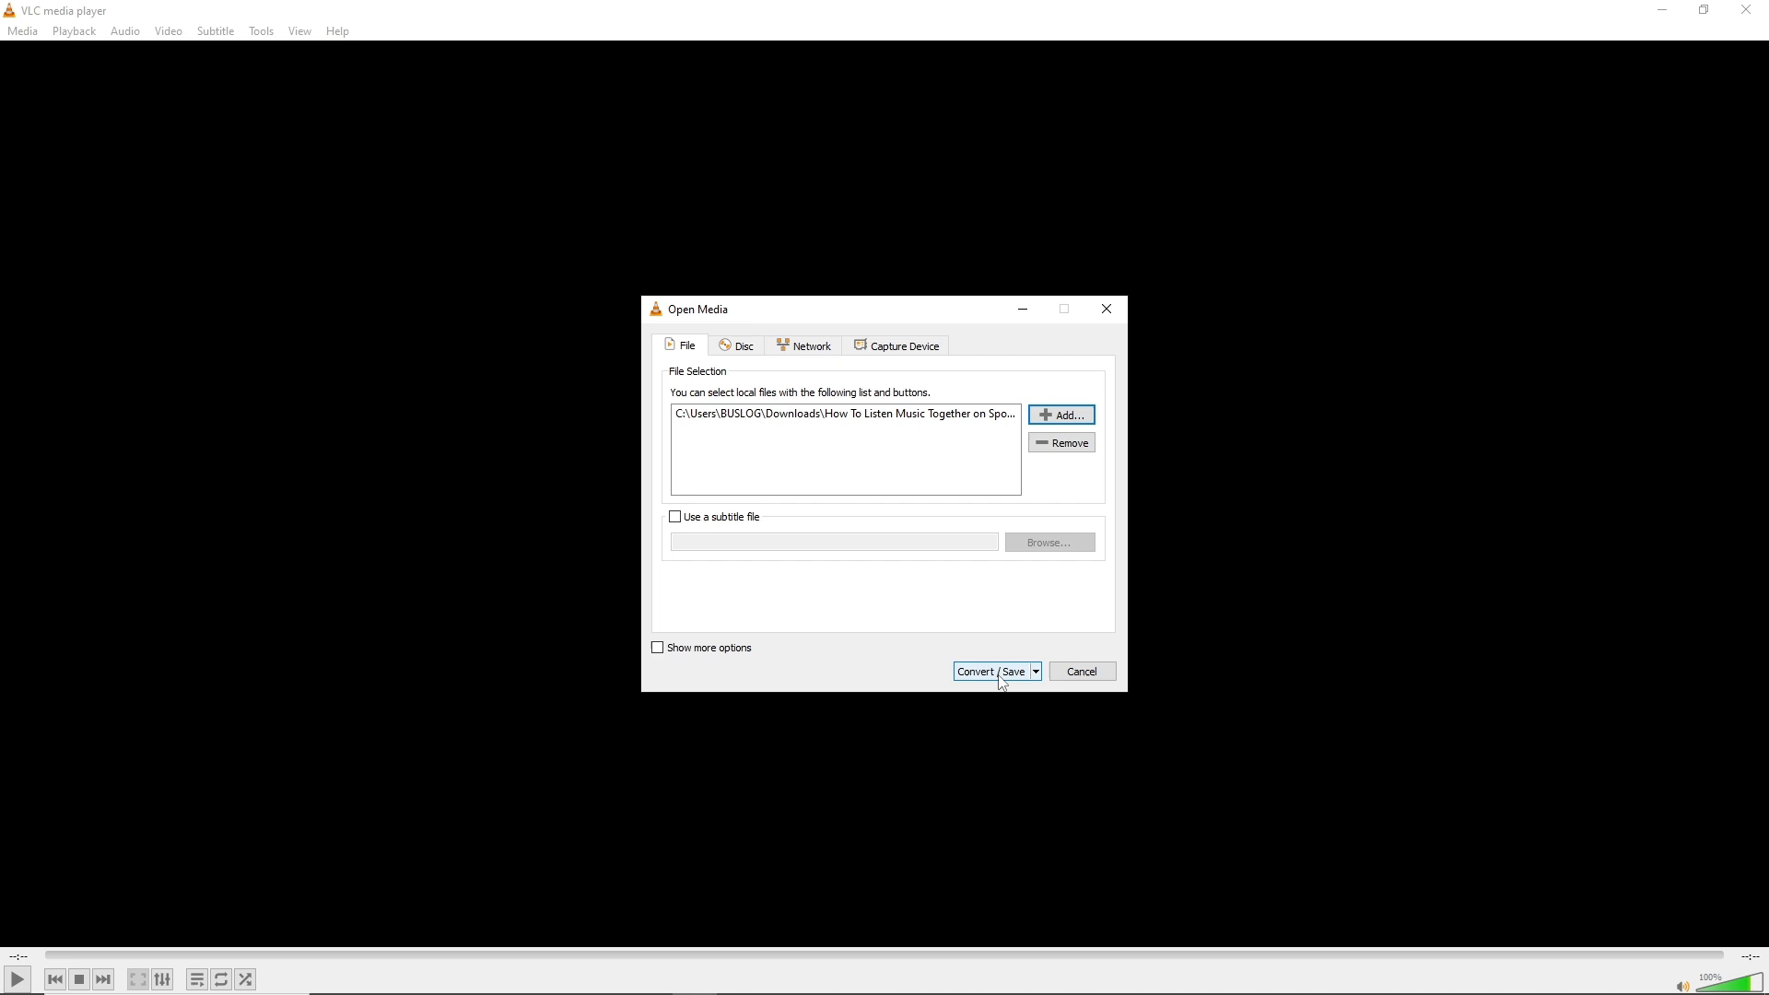
# Step: Convert with the Audio - MP3 profile to the desktop and play the resulting file
pyautogui.click(988, 671)
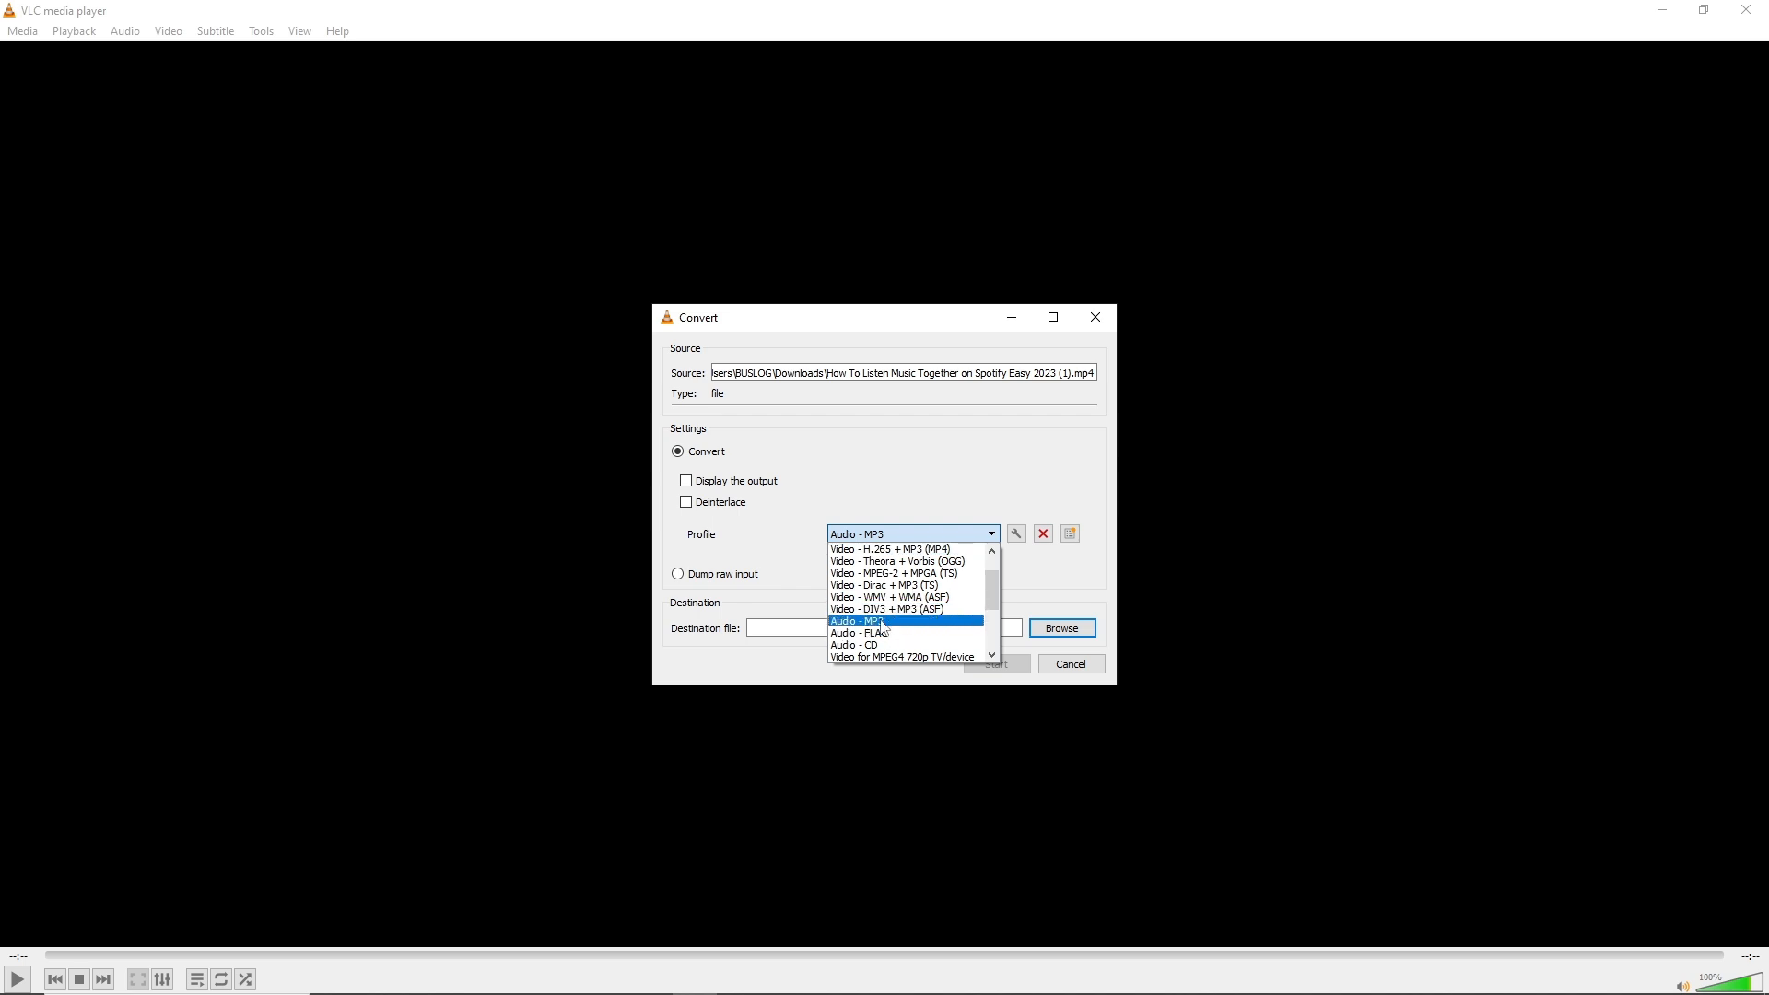
pyautogui.click(856, 621)
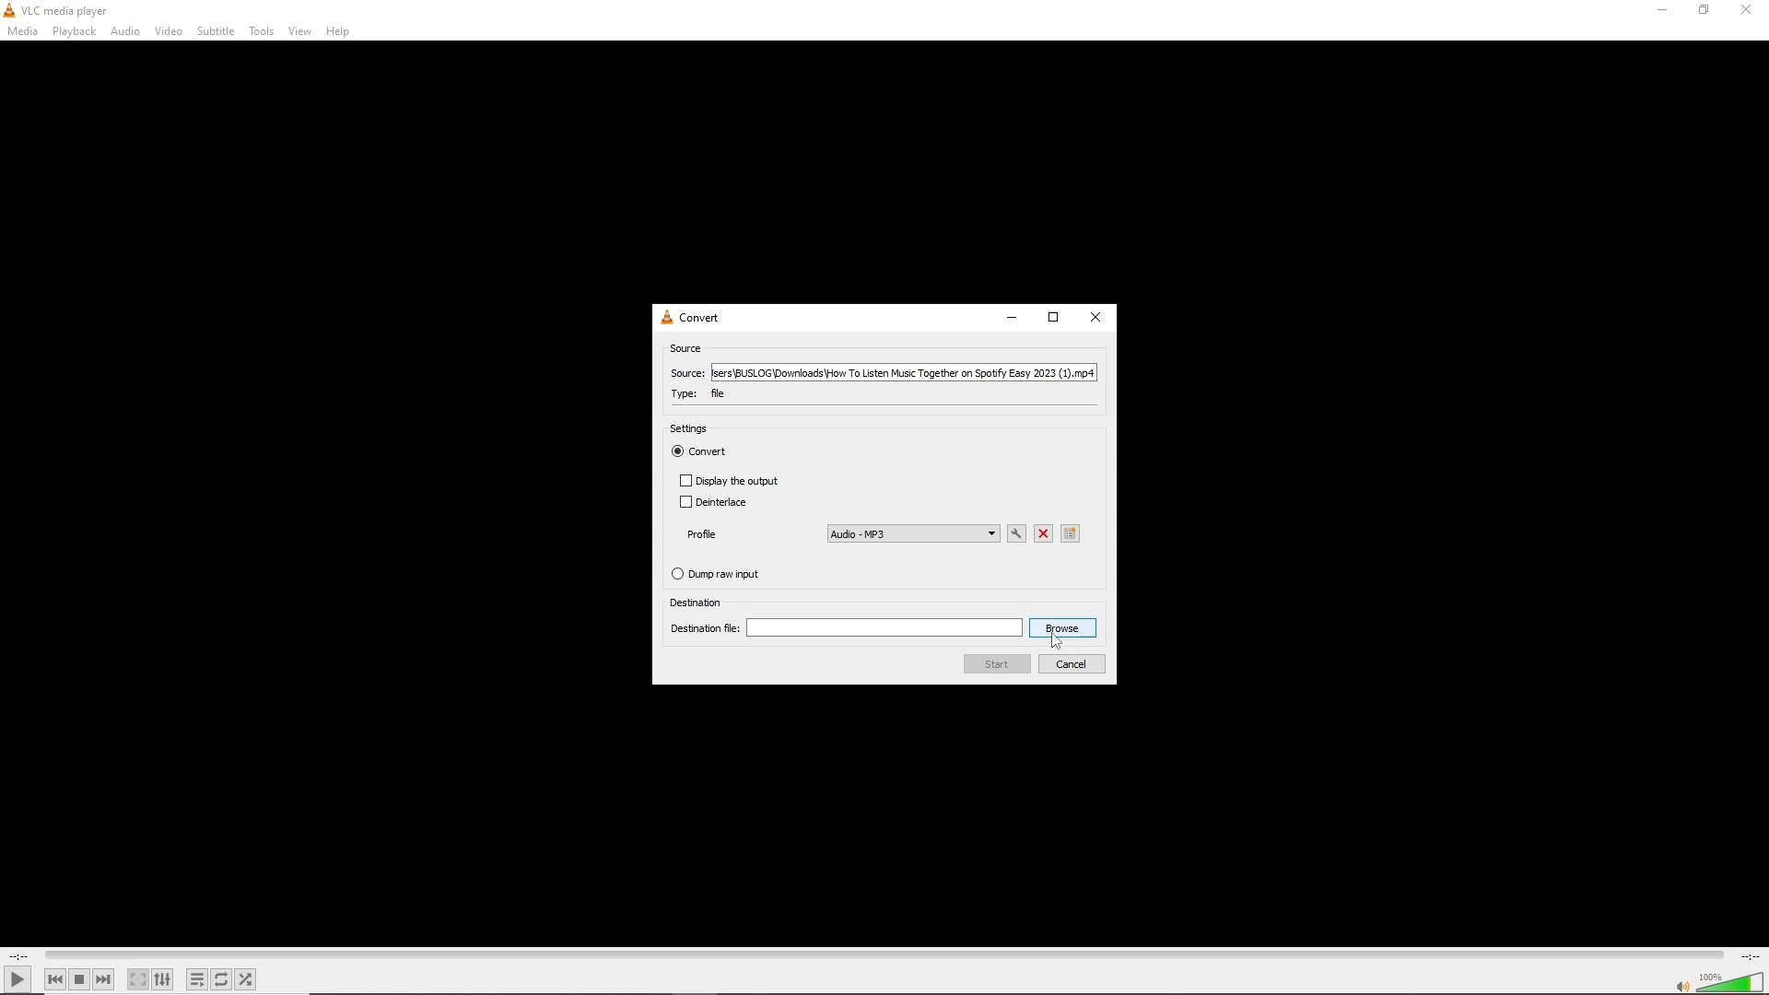
pyautogui.click(1059, 629)
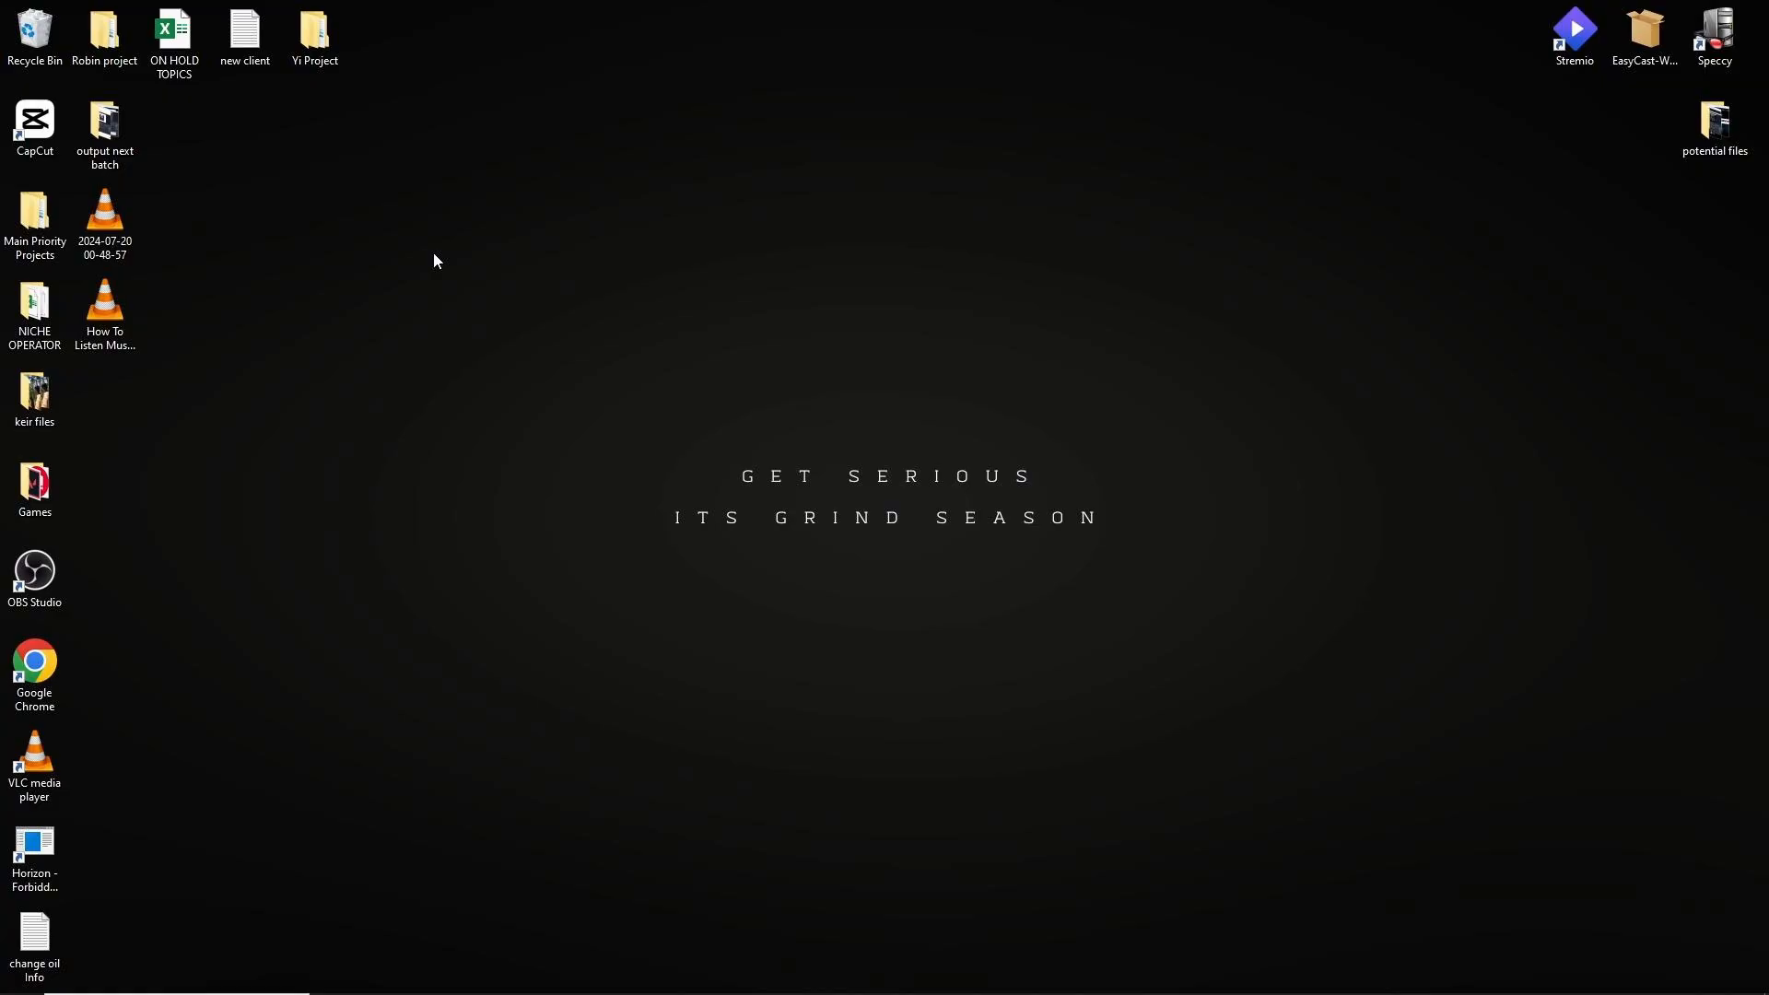
pyautogui.click(103, 309)
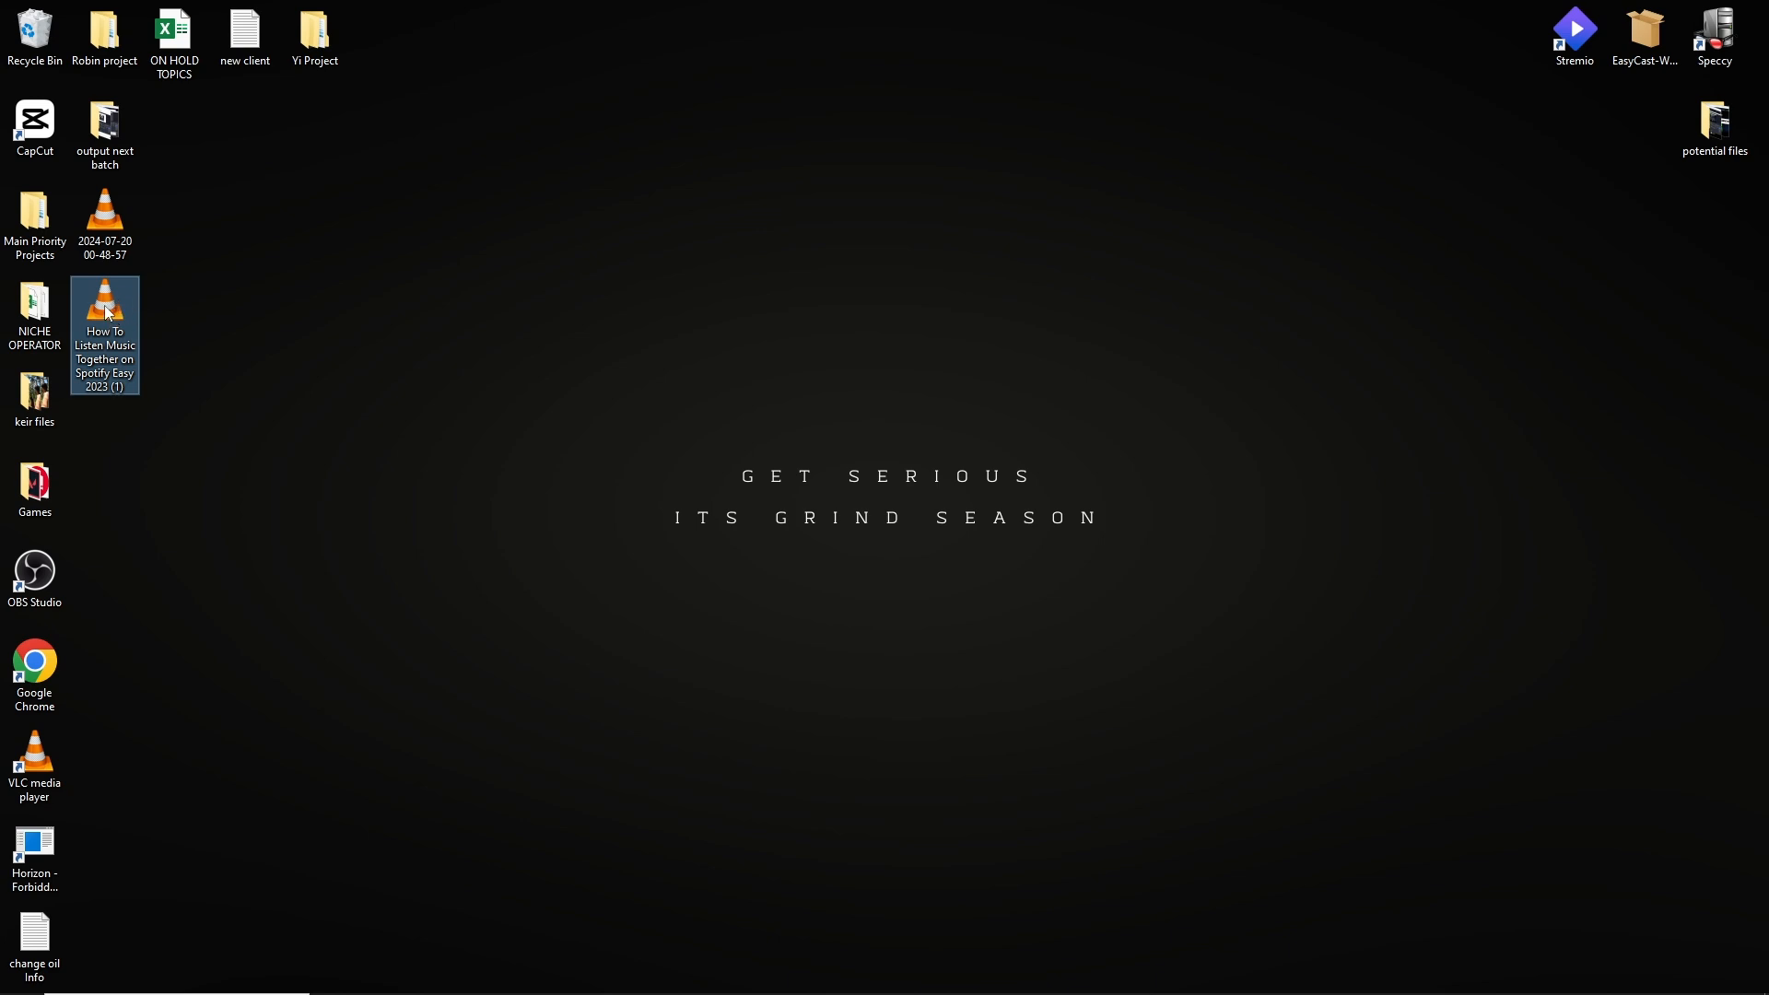
pyautogui.doubleClick(103, 316)
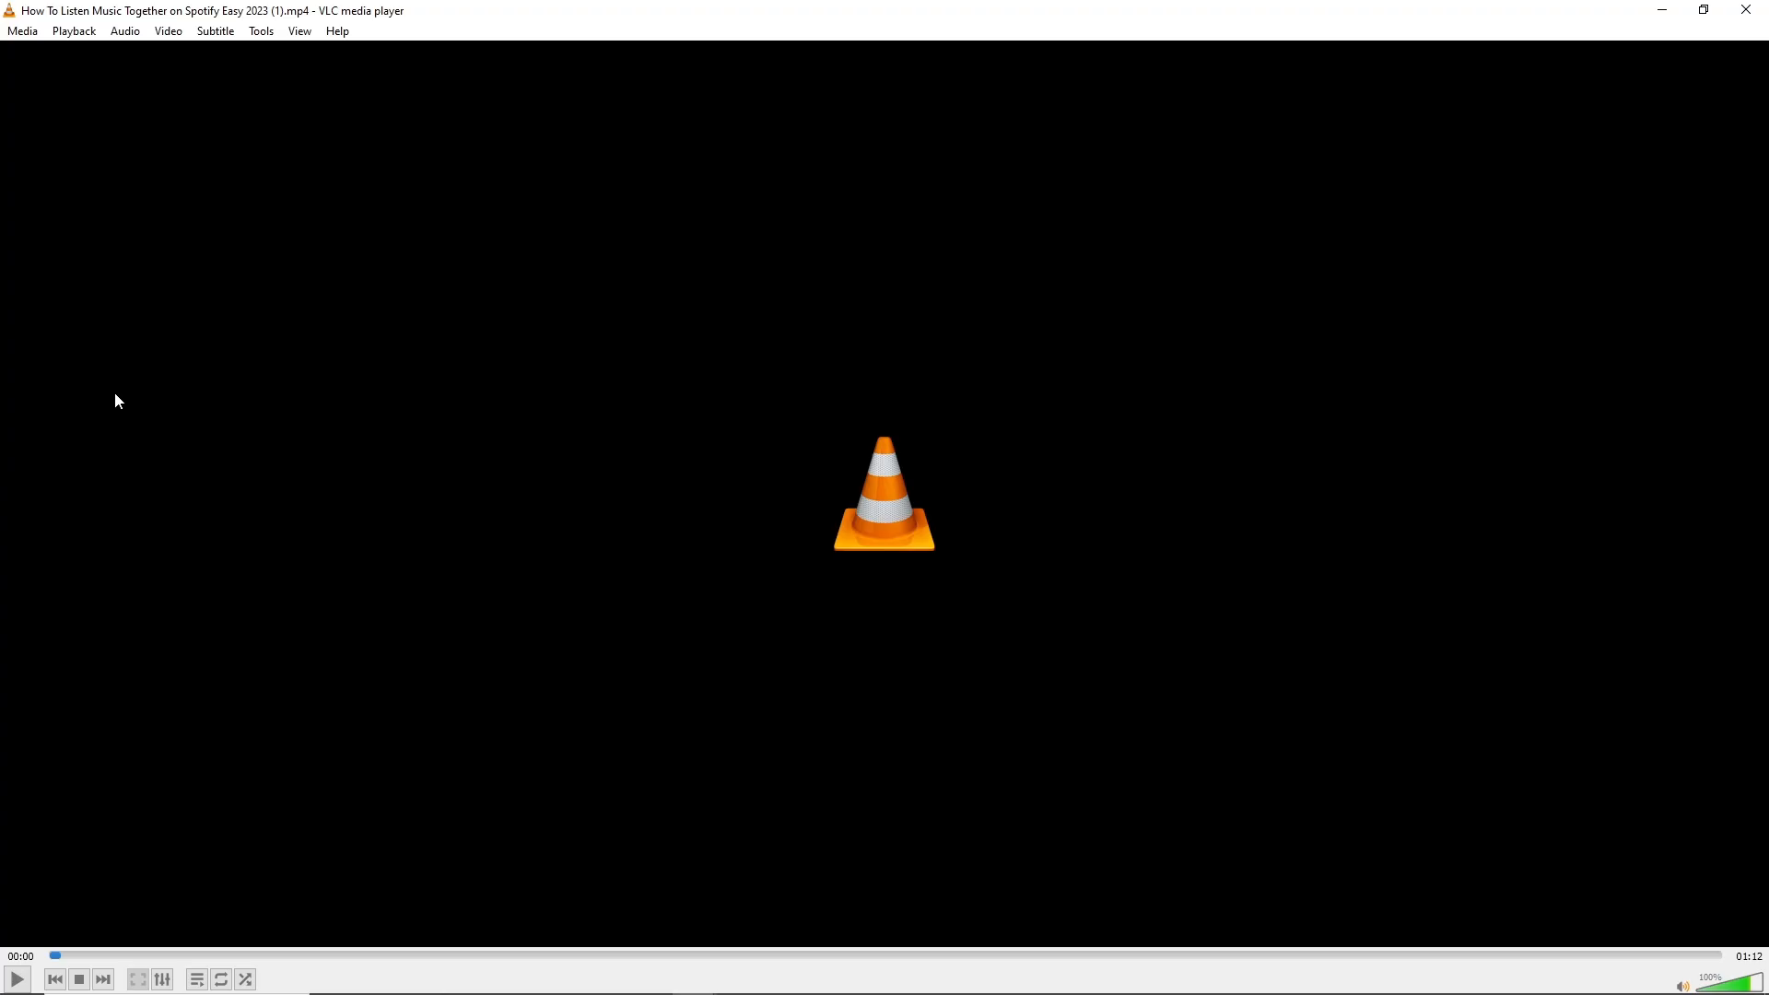